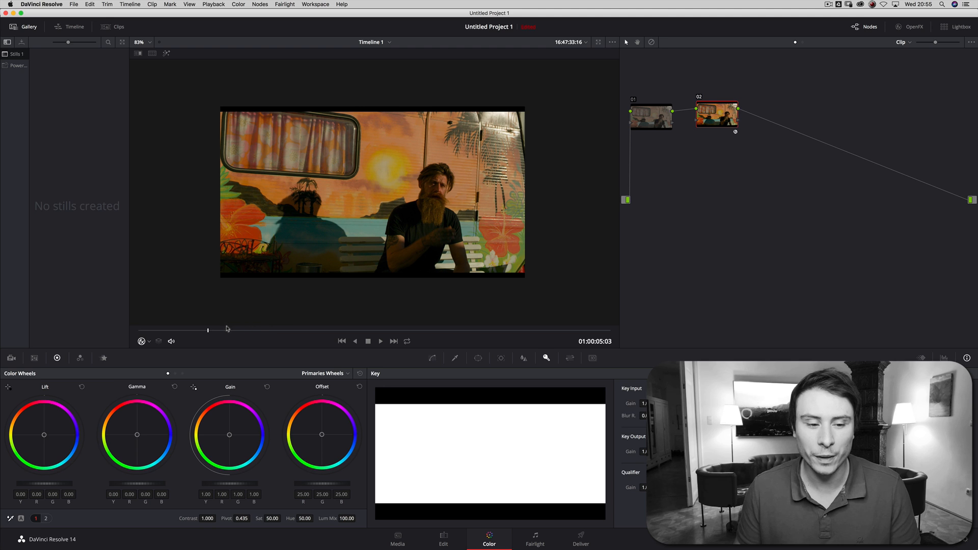
mouse_move(439, 197)
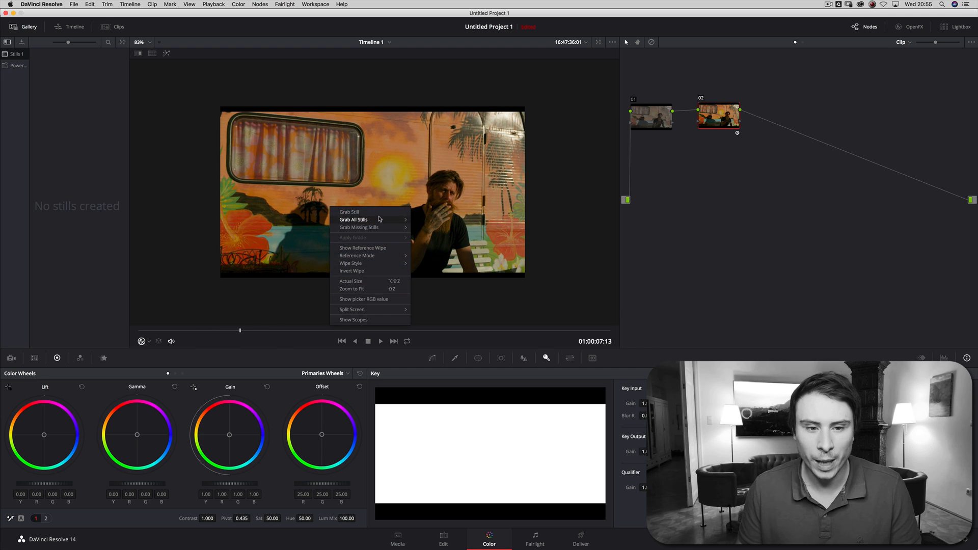
Grab a still of the current frame and export it from the Gallery as an image.
click(349, 211)
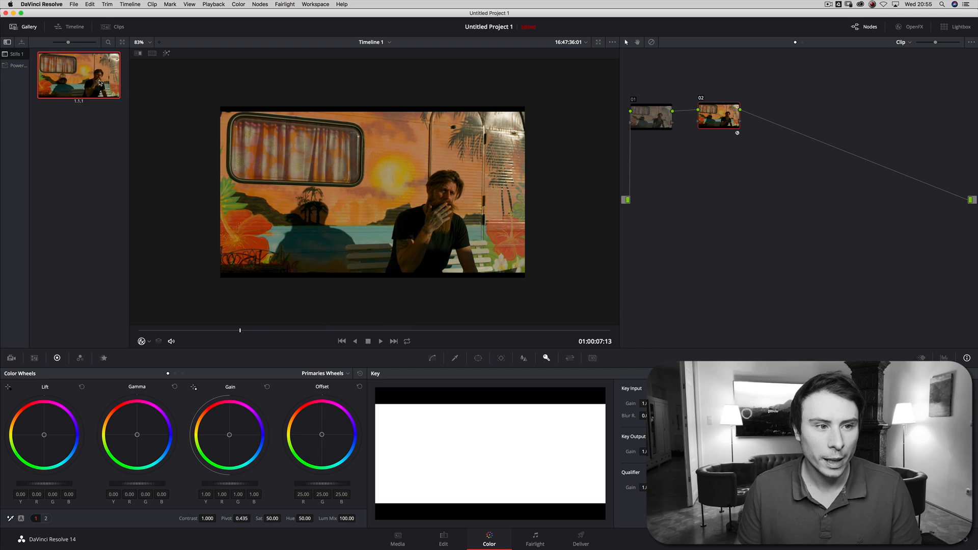
right_click(78, 75)
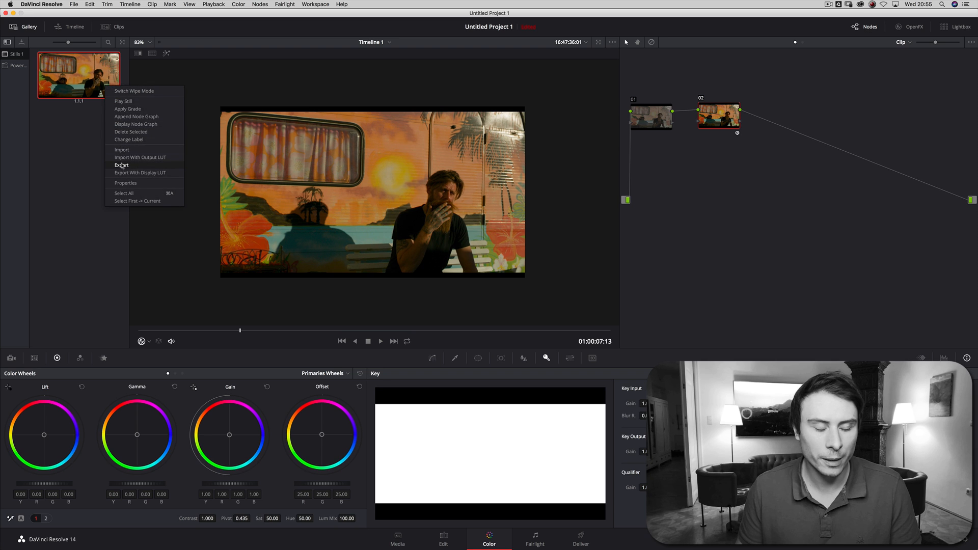
click(122, 164)
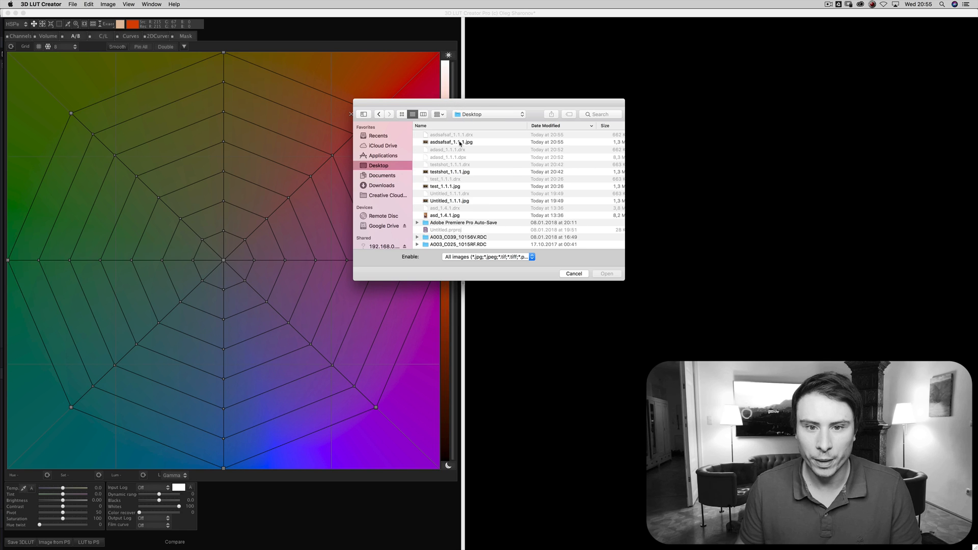
Load asdsafsaf_1.1.1.jpg from the Desktop into 3D LUT Creator.
click(572, 273)
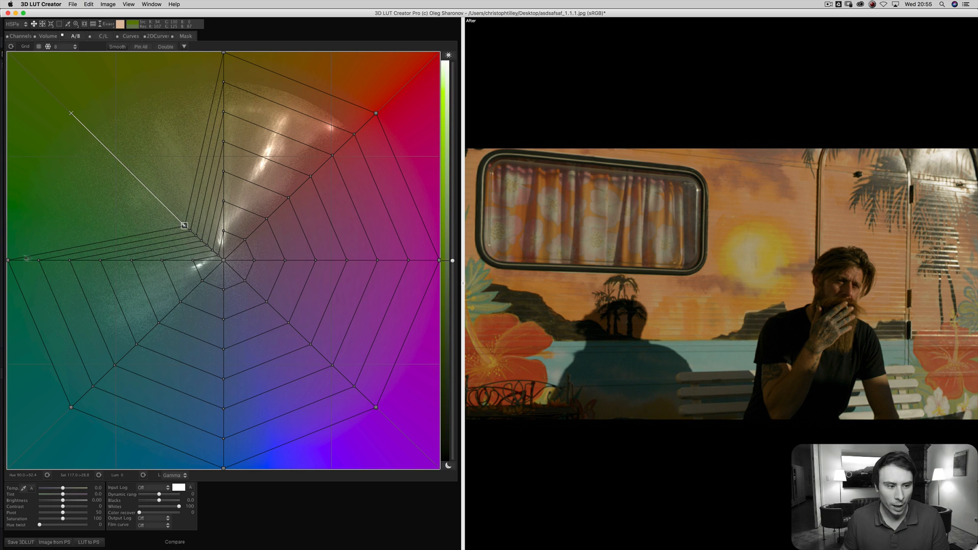
Pull green, blue and magenta hues on the A/B grid toward teal and neutral.
drag(184, 226, 67, 378)
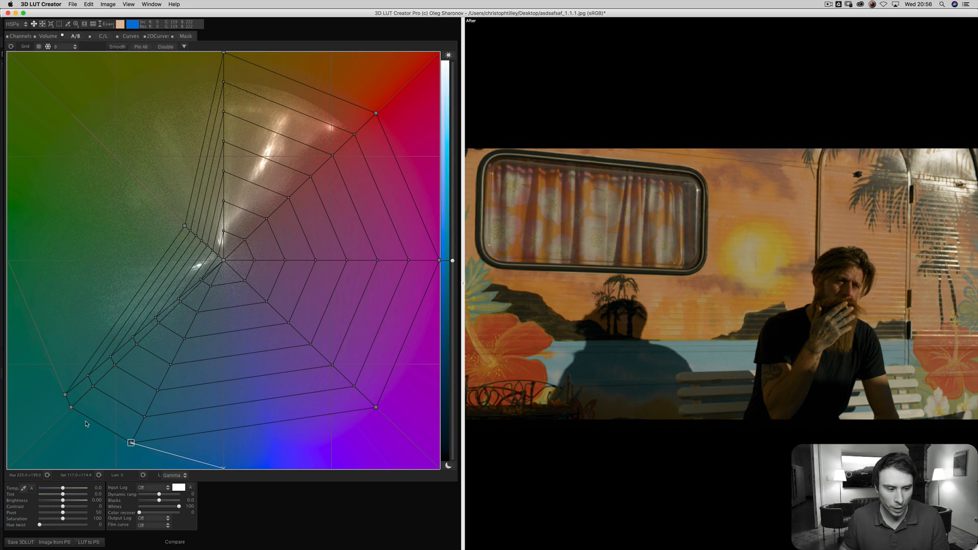
drag(129, 442, 169, 413)
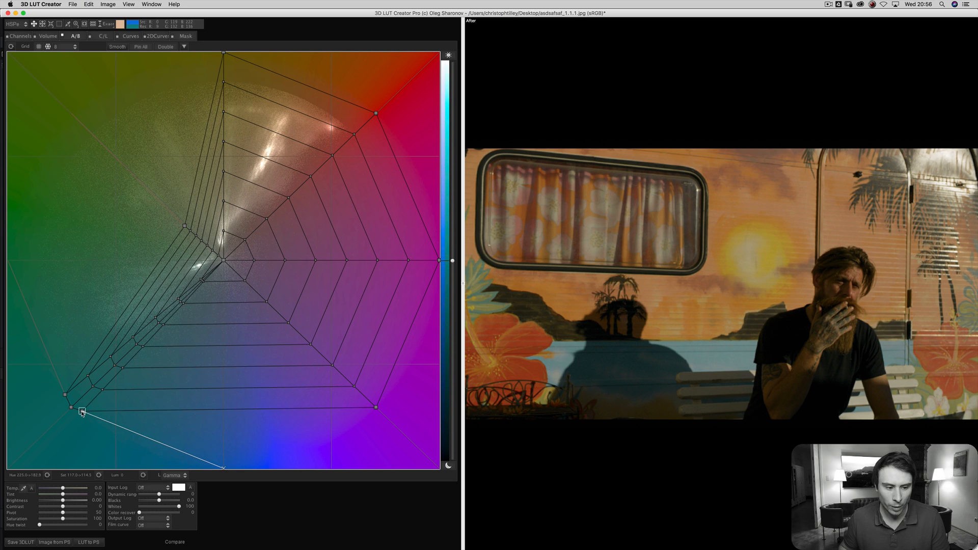
drag(81, 412, 222, 303)
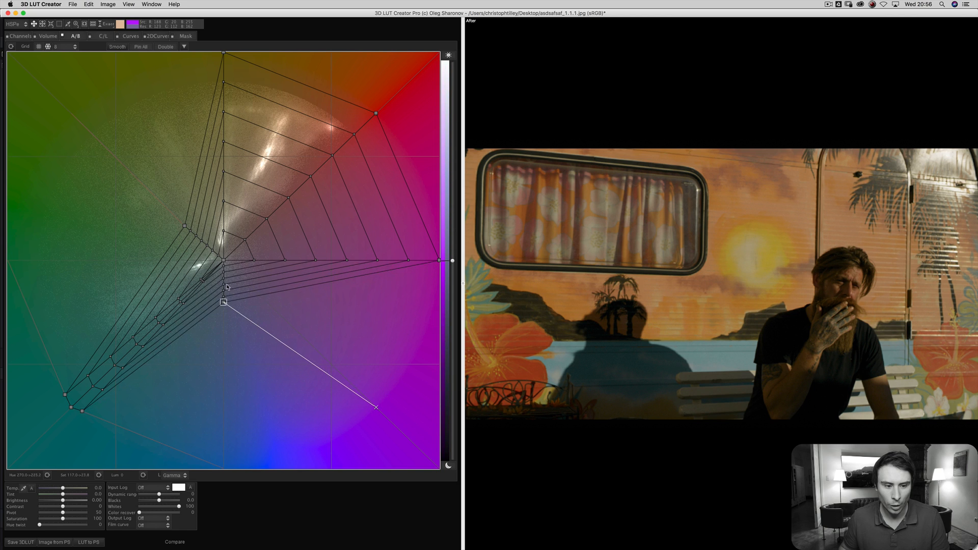
drag(223, 302, 289, 258)
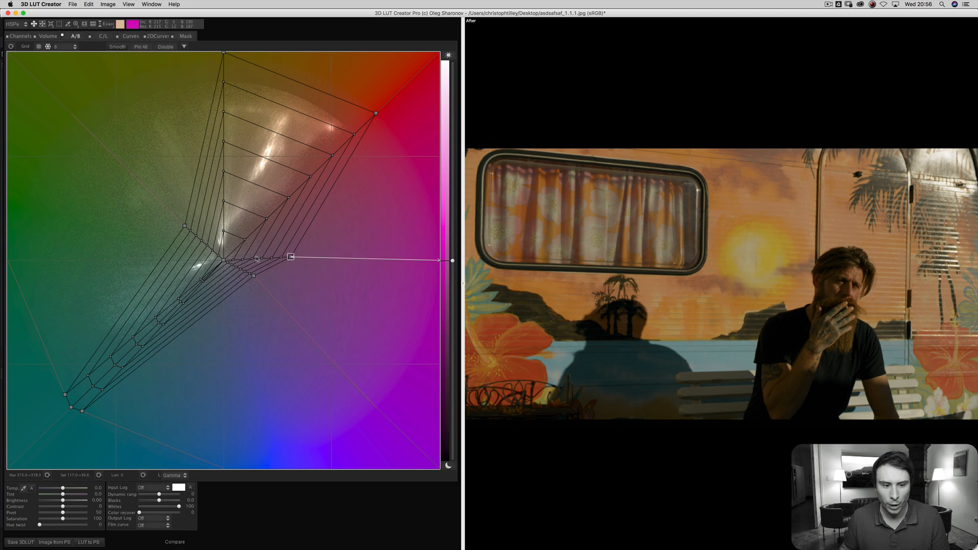
drag(293, 258, 243, 260)
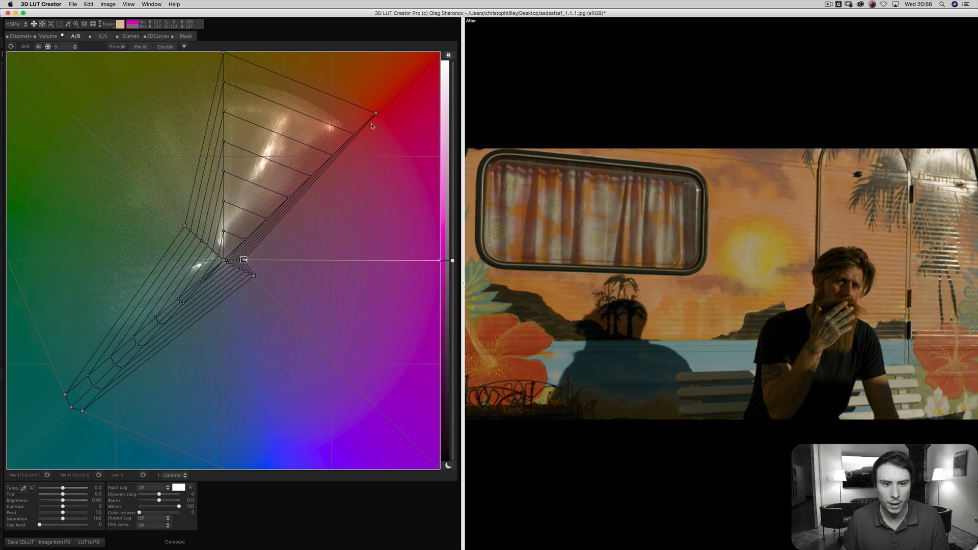
Shift the red and yellow grid points toward orange.
drag(375, 112, 366, 112)
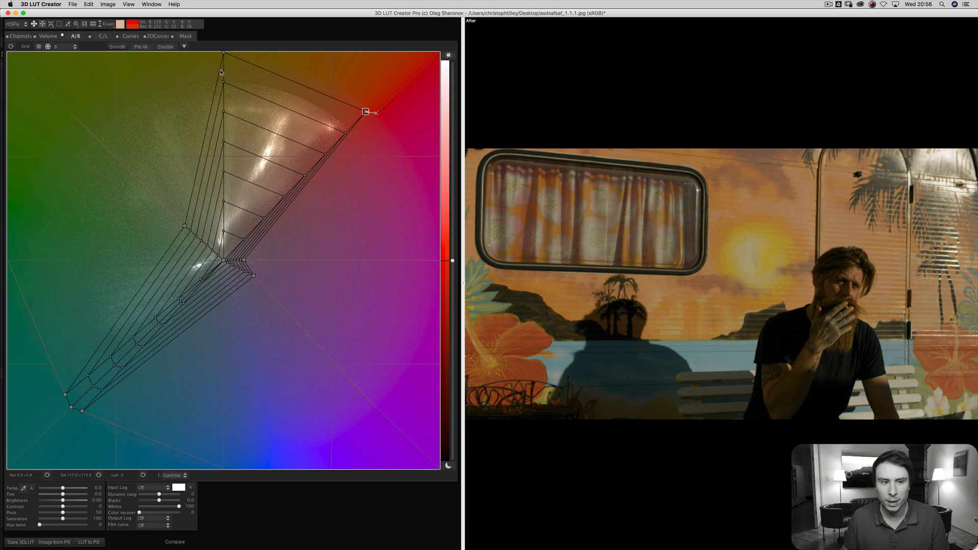
drag(367, 112, 316, 88)
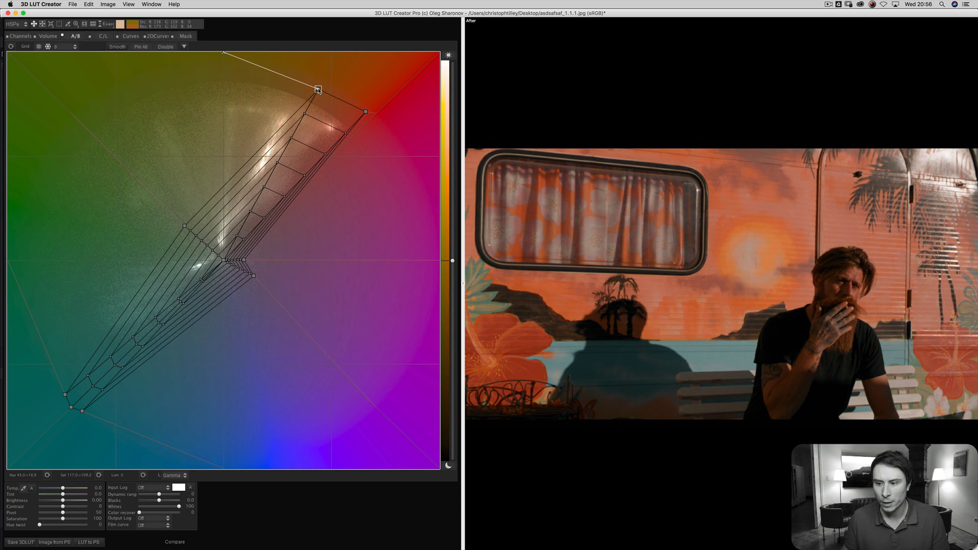
drag(317, 89, 304, 81)
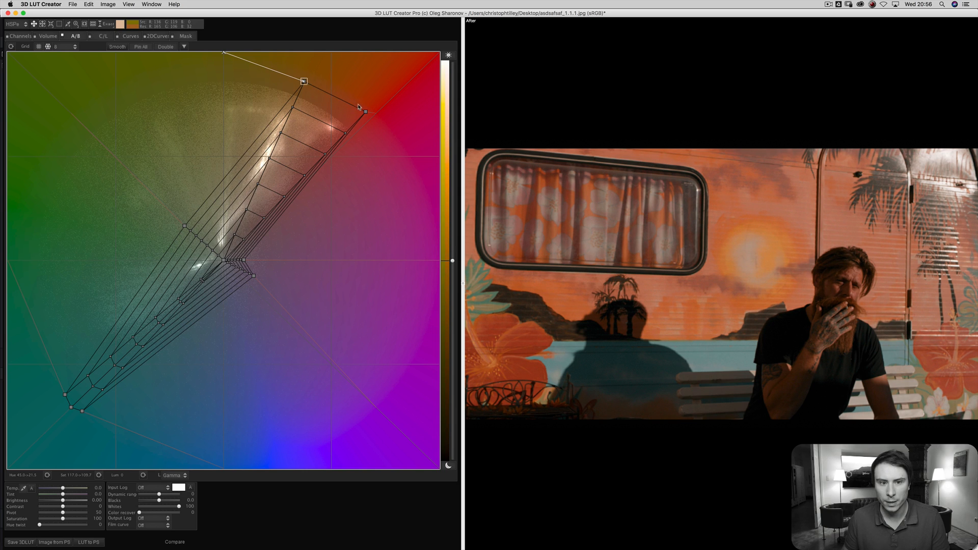
drag(304, 81, 358, 109)
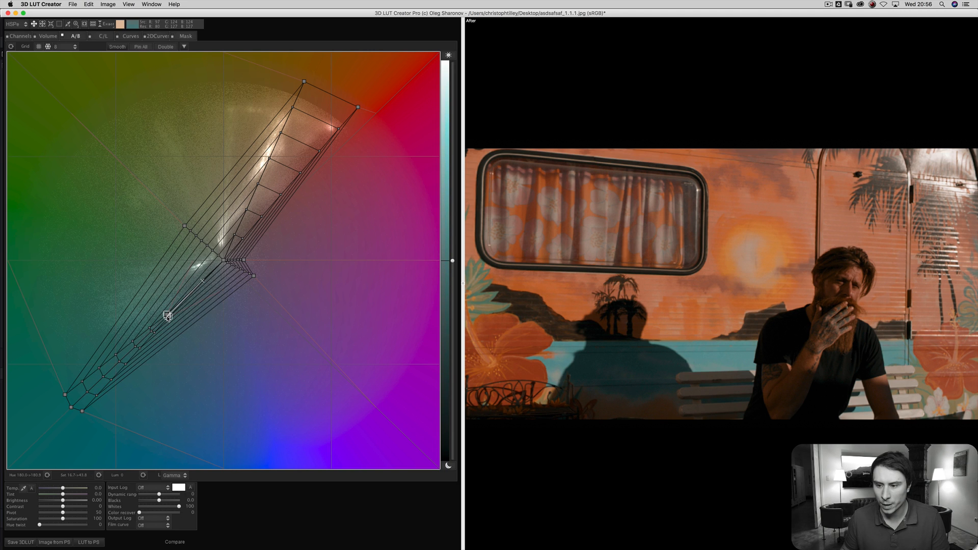
Push purple-blue hues into teal, refine the cyan band, and fine-tune orange highlights.
drag(167, 315, 154, 325)
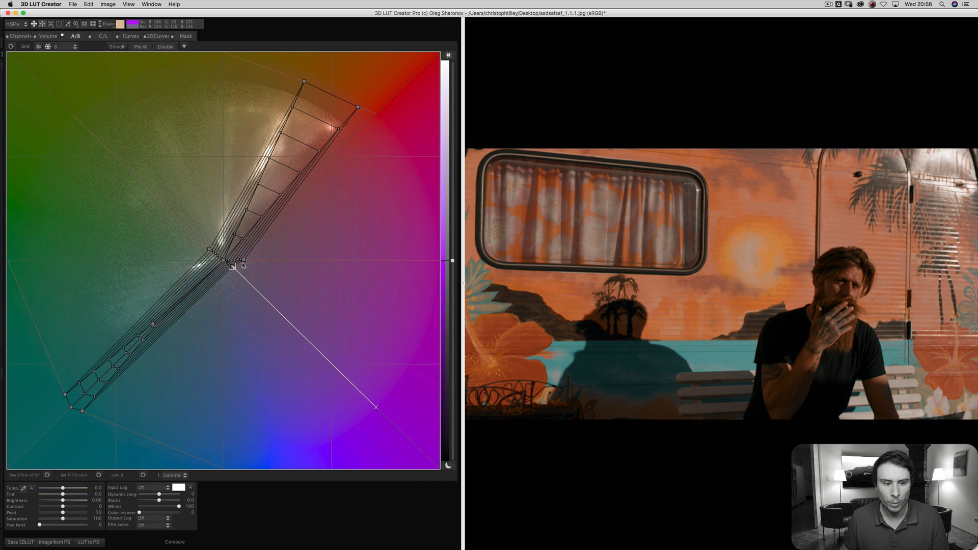
drag(377, 408, 134, 383)
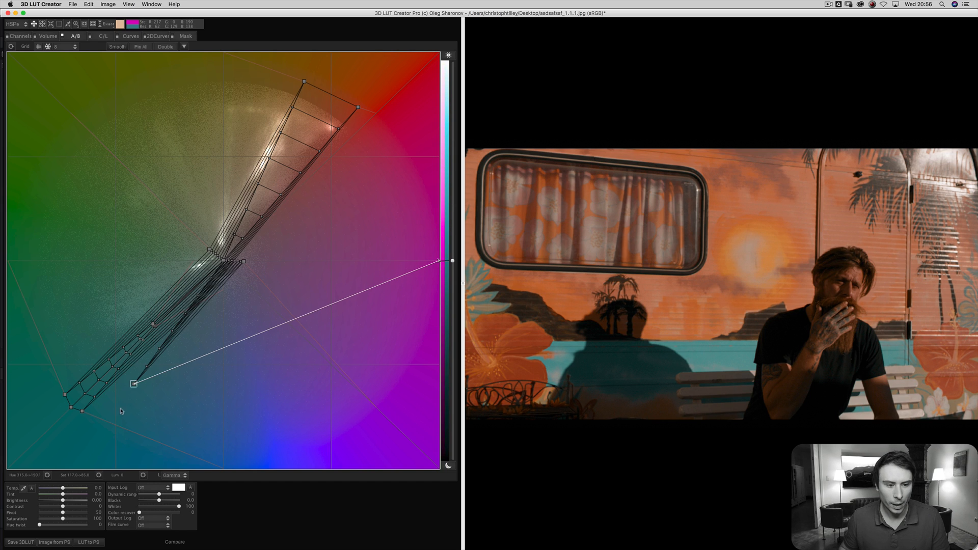
drag(135, 383, 234, 274)
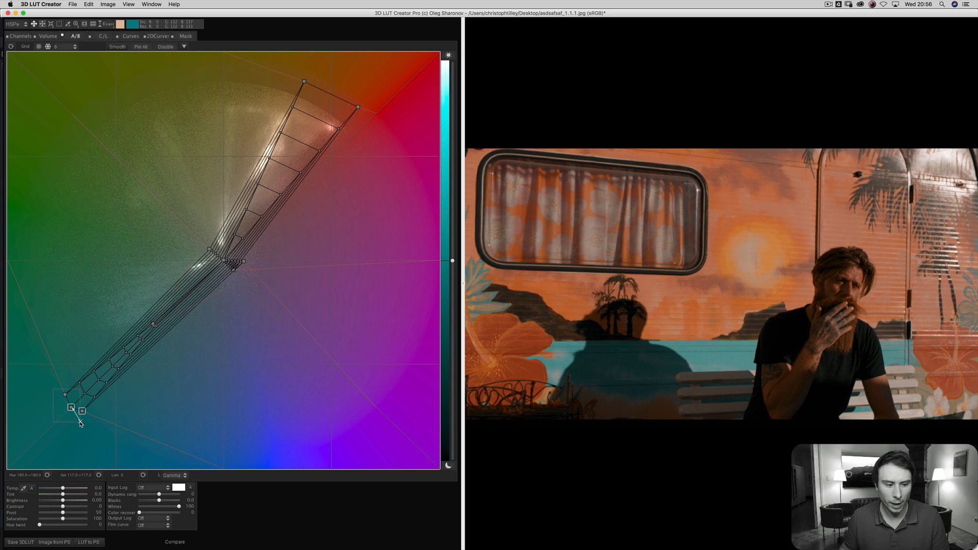
drag(81, 409, 98, 396)
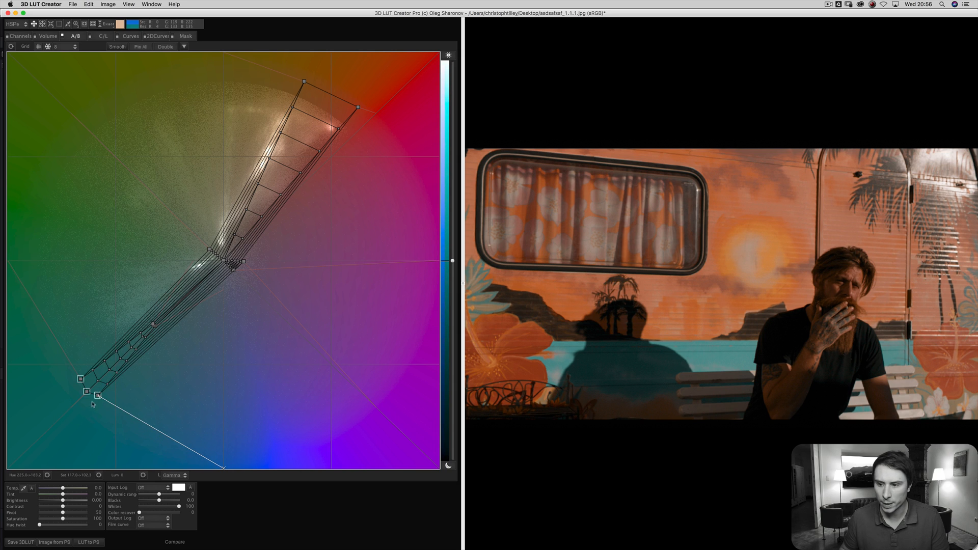
drag(92, 397, 101, 397)
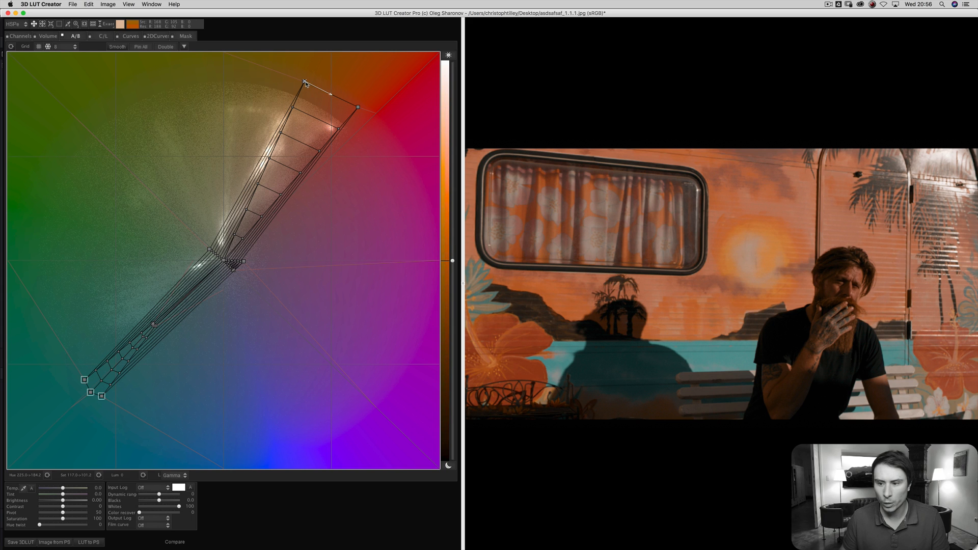
drag(305, 83, 310, 84)
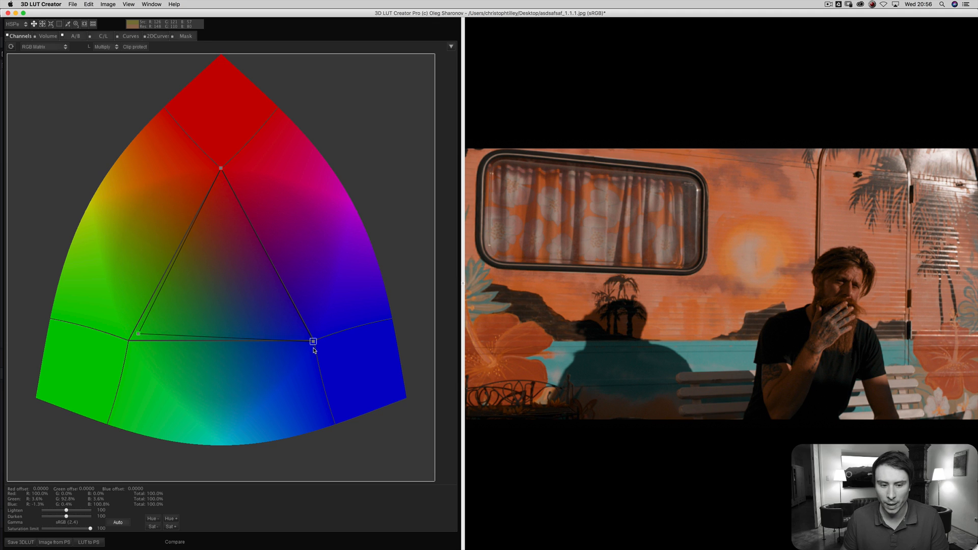
drag(313, 341, 311, 336)
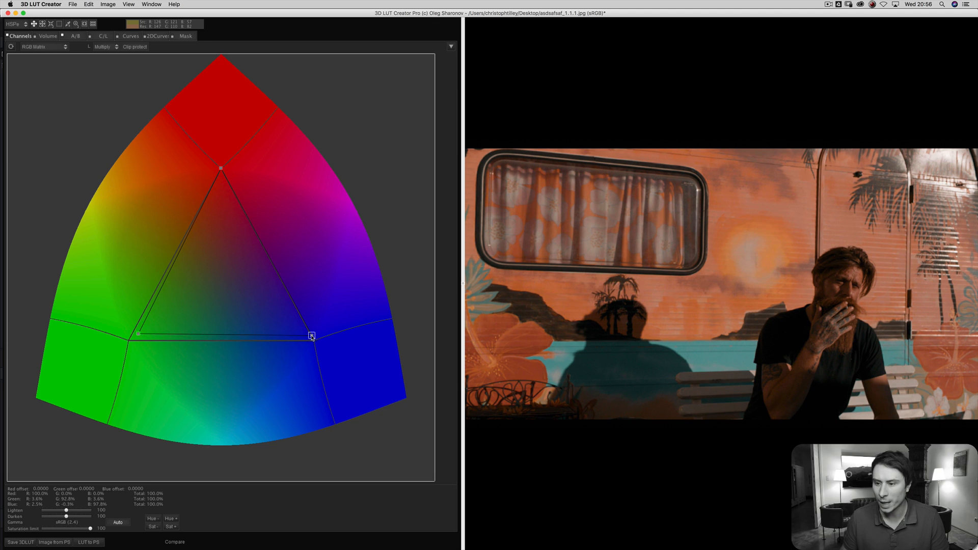
click(47, 36)
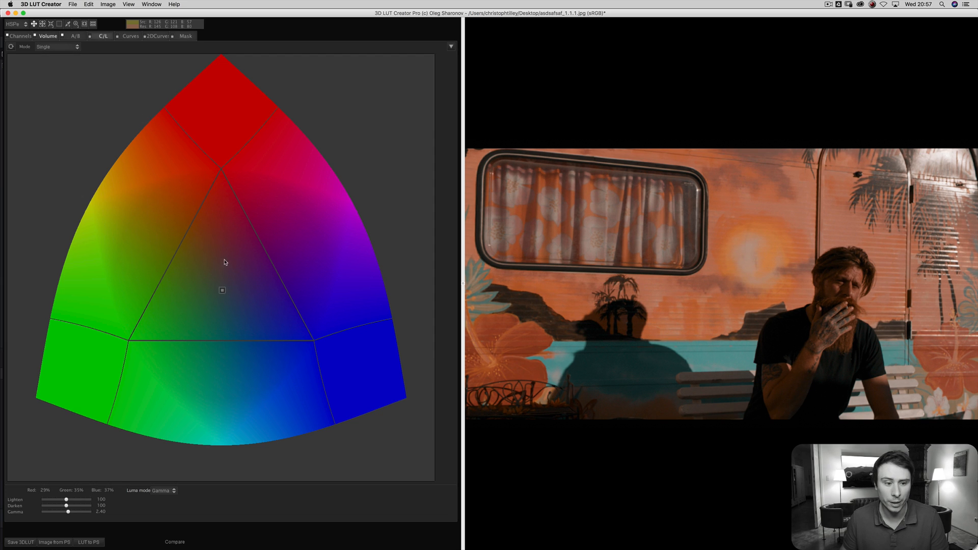
click(130, 36)
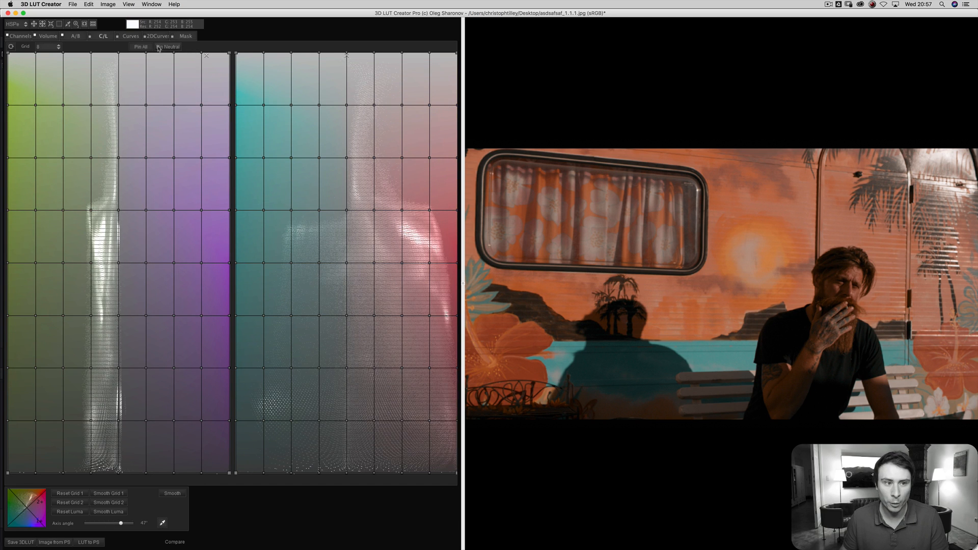
click(185, 36)
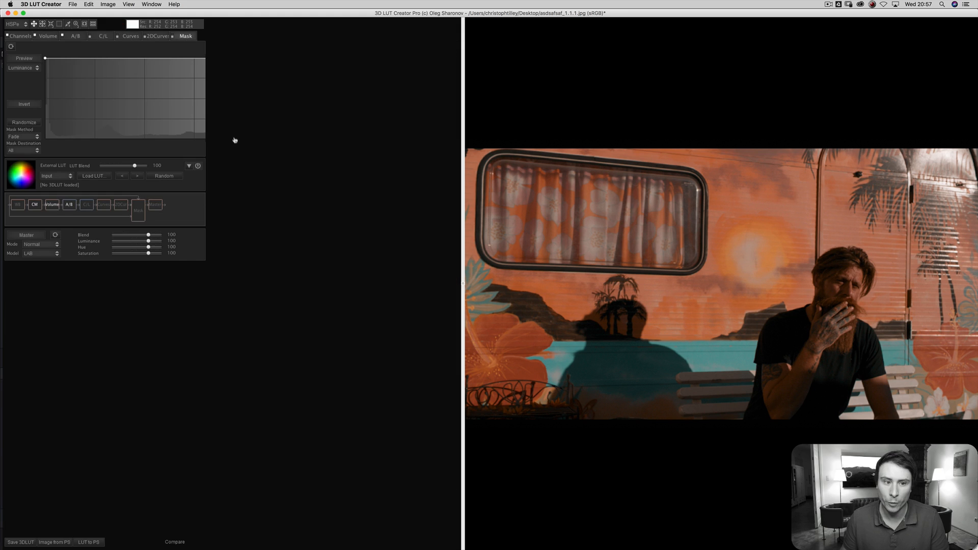
click(48, 36)
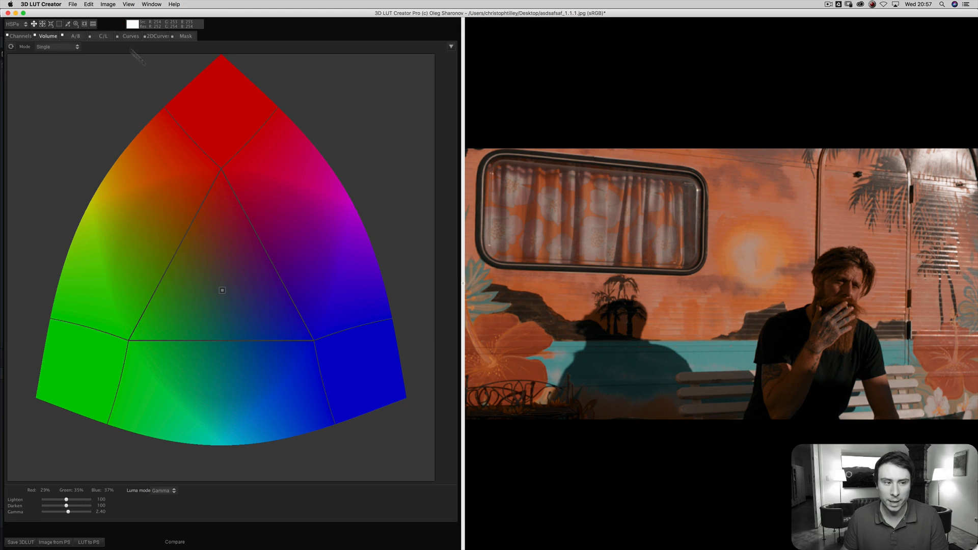
click(74, 36)
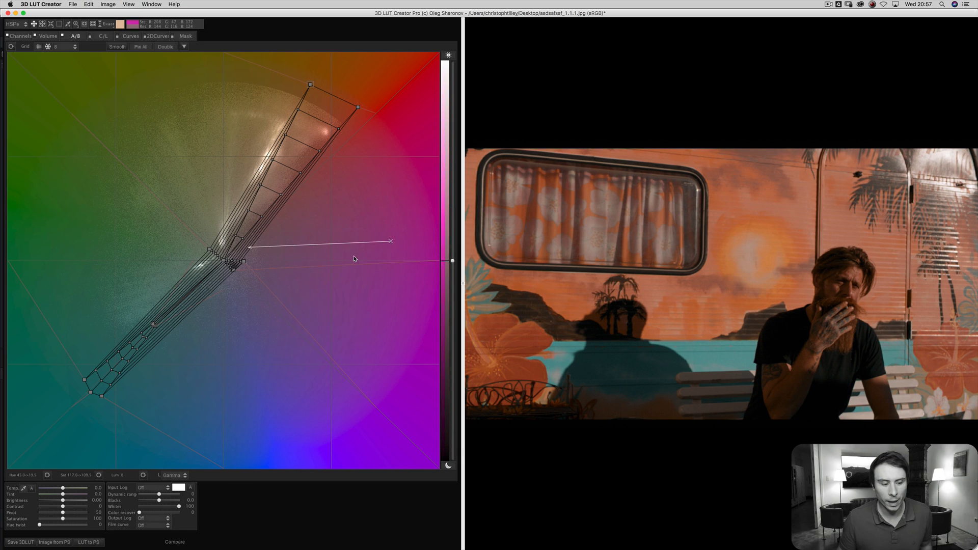
Export the grade with Save 3DLUT as test123 into the 3dlutcreator folder.
click(19, 541)
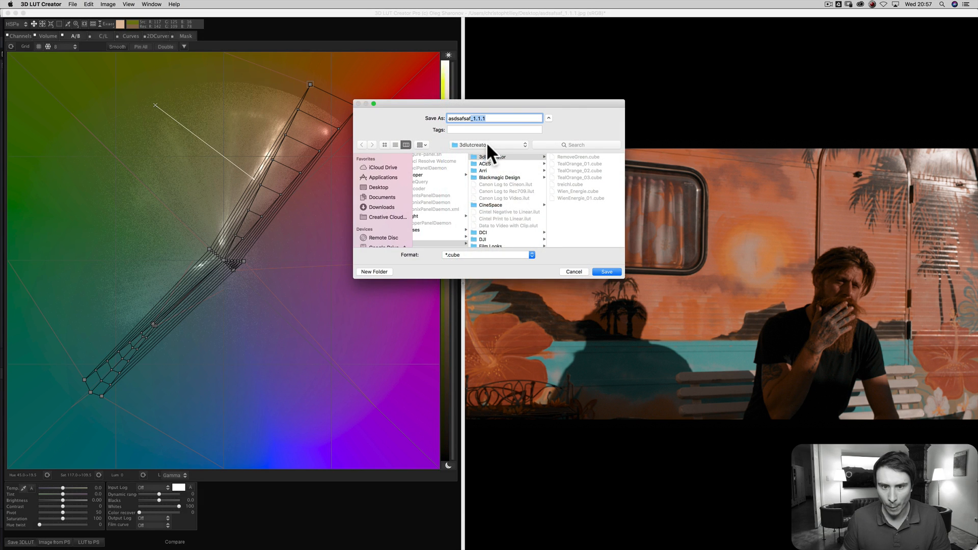
click(489, 145)
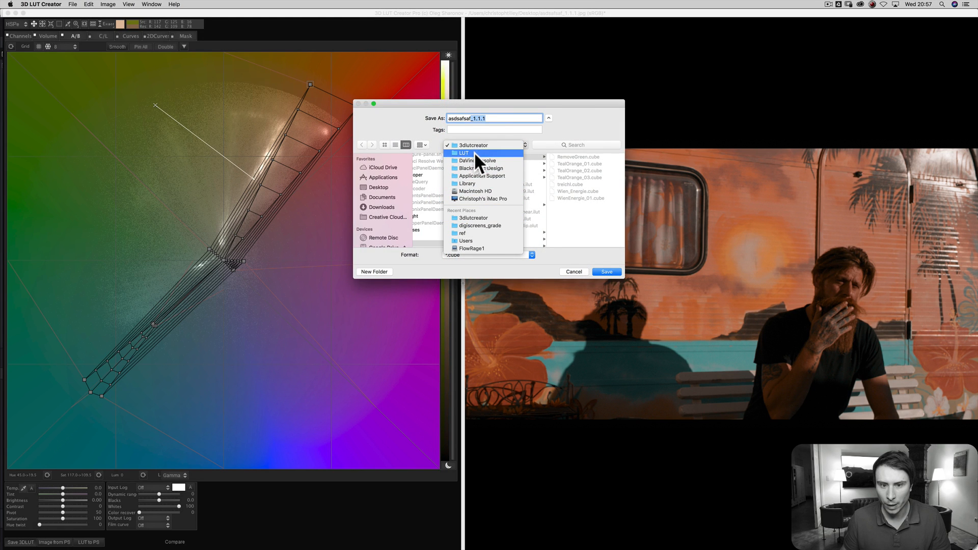
click(463, 153)
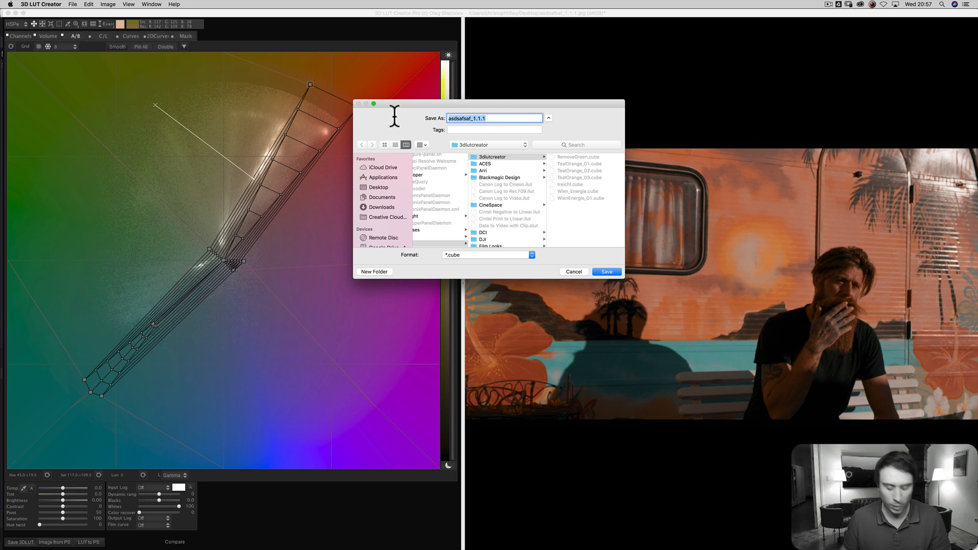
text(test123)
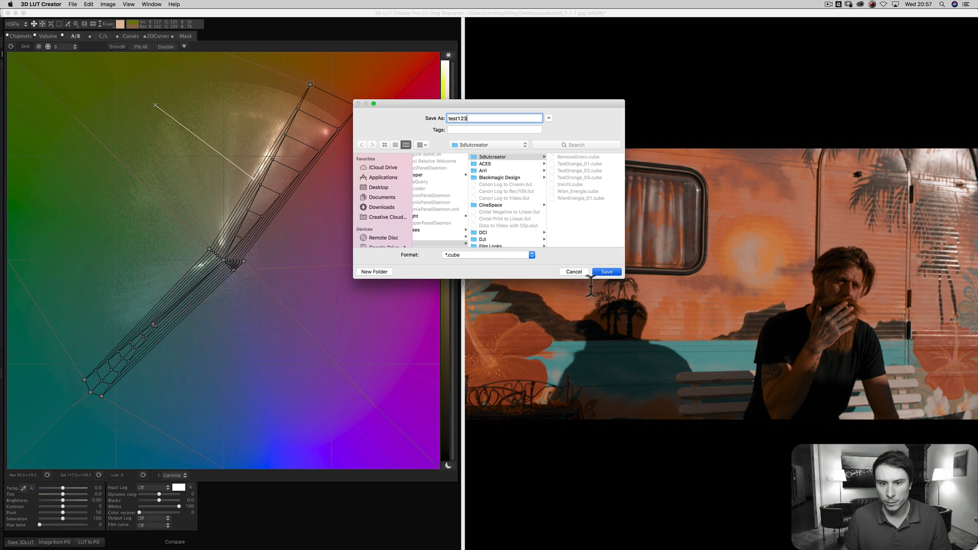
click(605, 271)
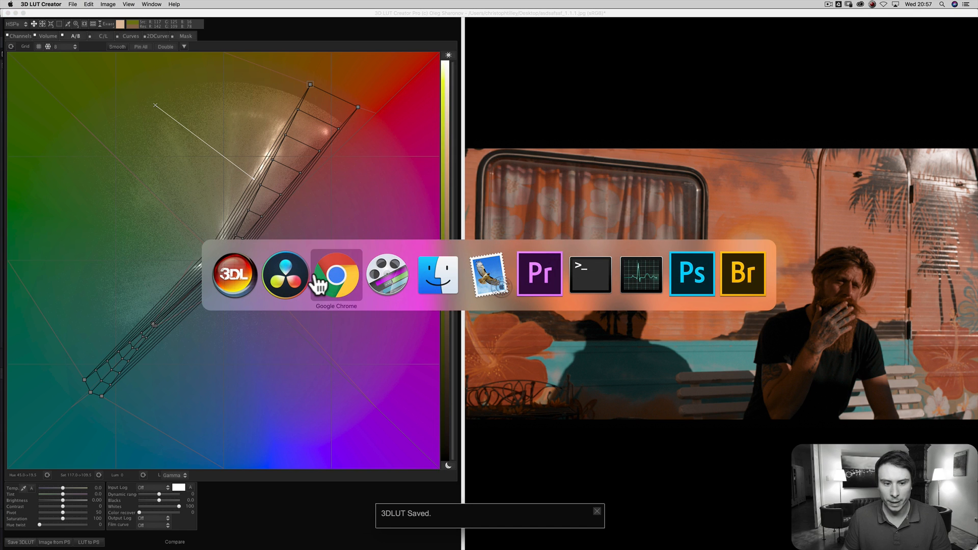
Refresh and save Resolve's LUT list, then apply test123 to the clip's node.
click(285, 274)
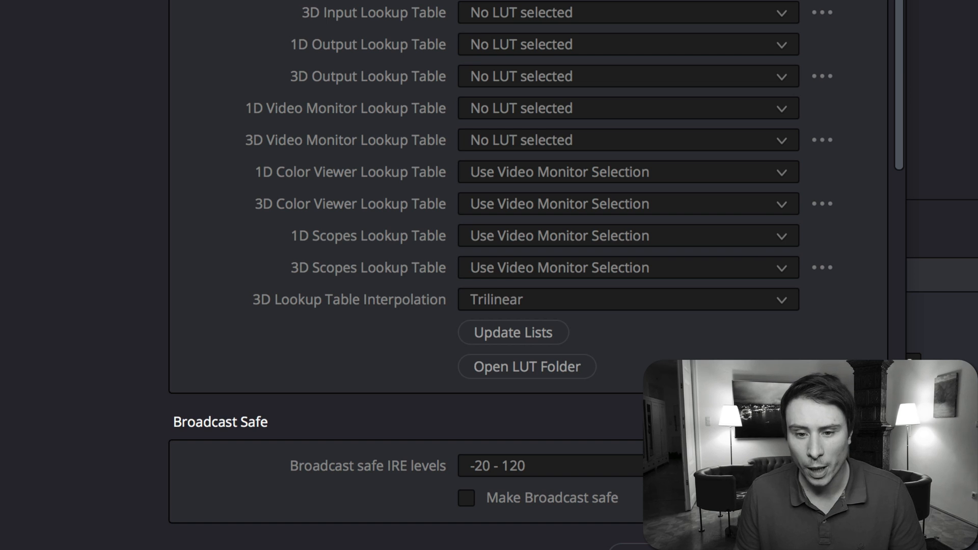
mouse_move(630, 294)
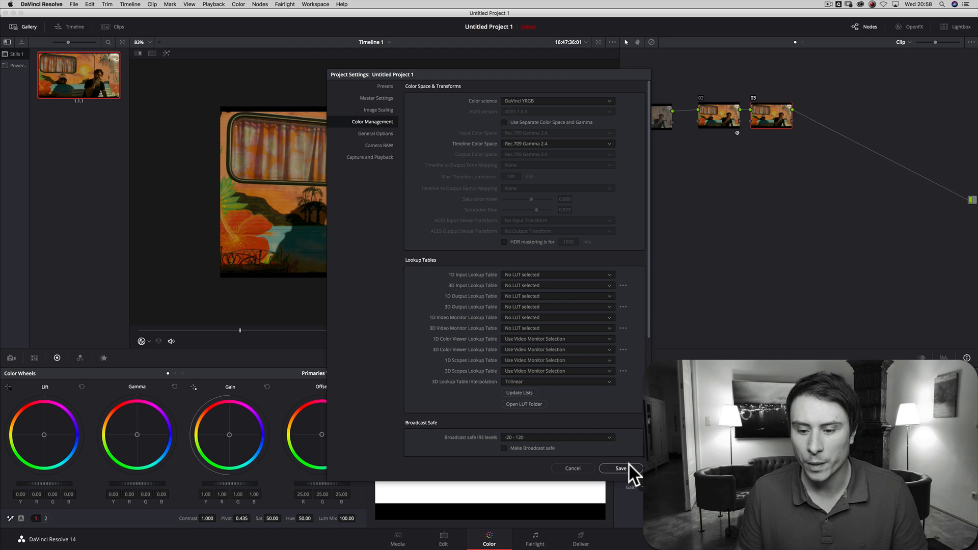
click(620, 469)
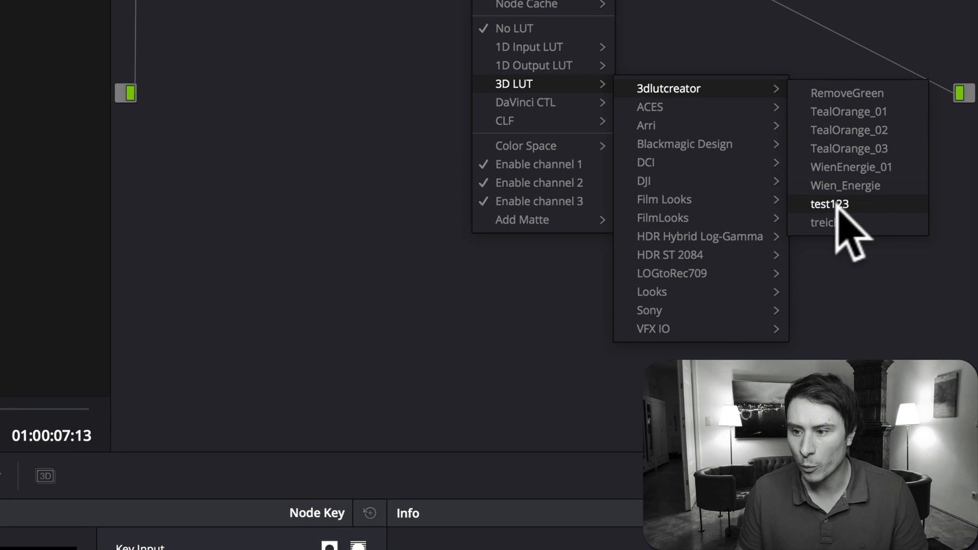
click(829, 203)
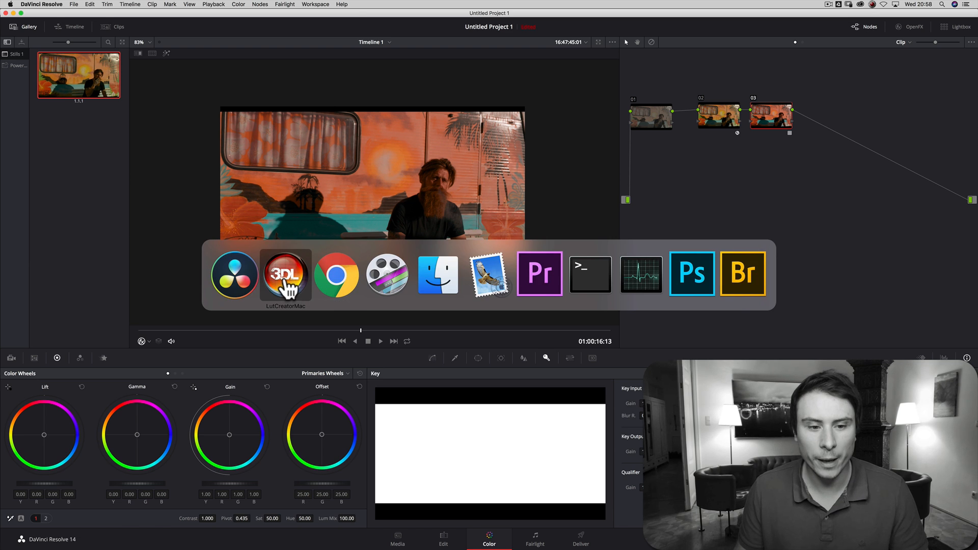
In the CMYK curves, push the cyan curve's black point to the right.
click(285, 274)
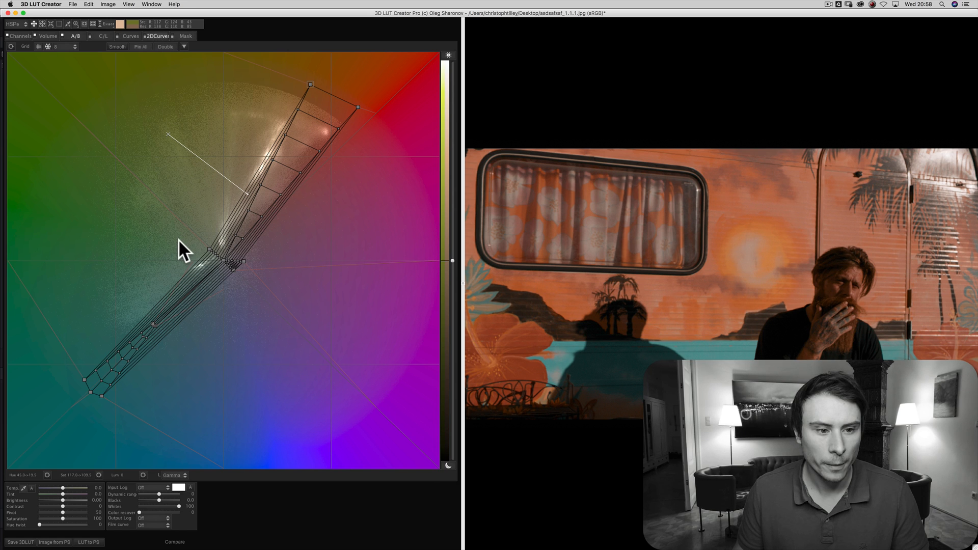
click(130, 36)
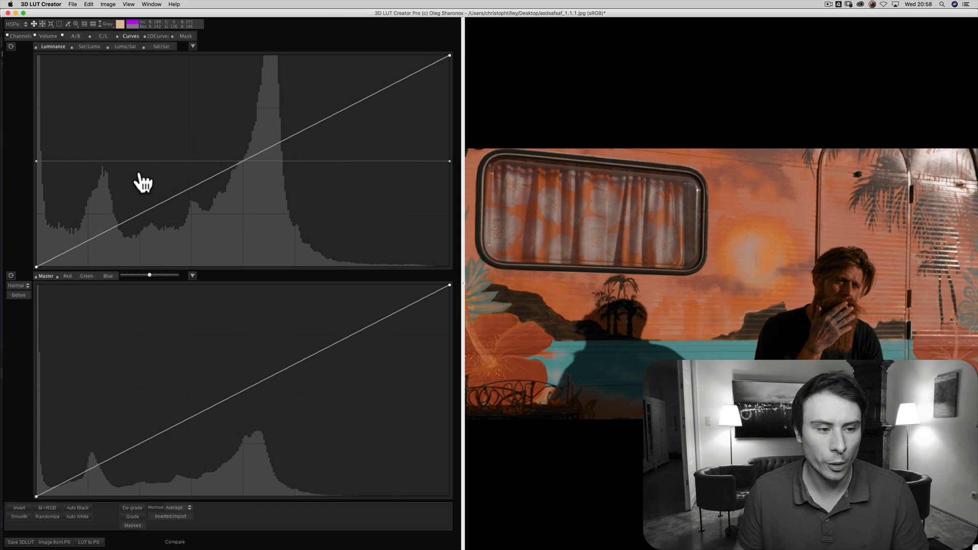
click(17, 285)
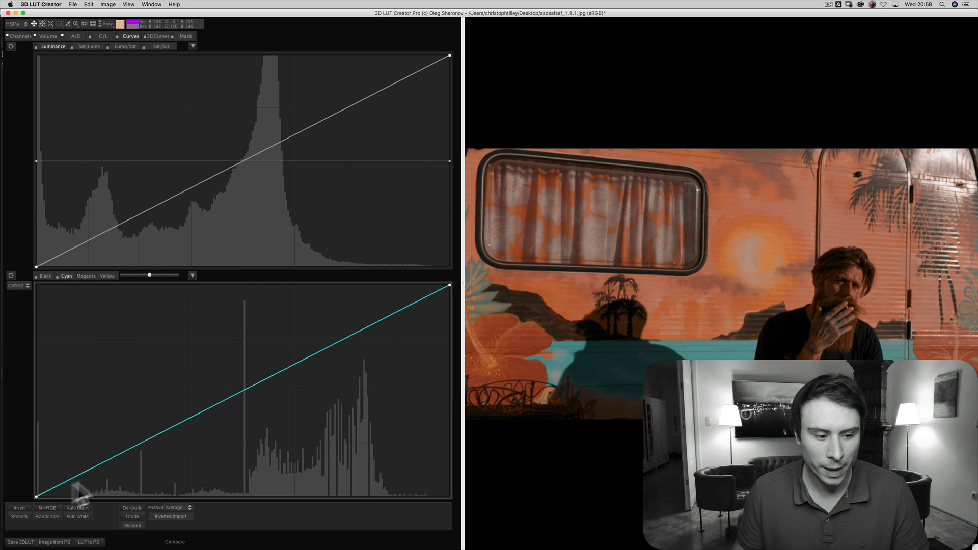
drag(36, 492, 87, 492)
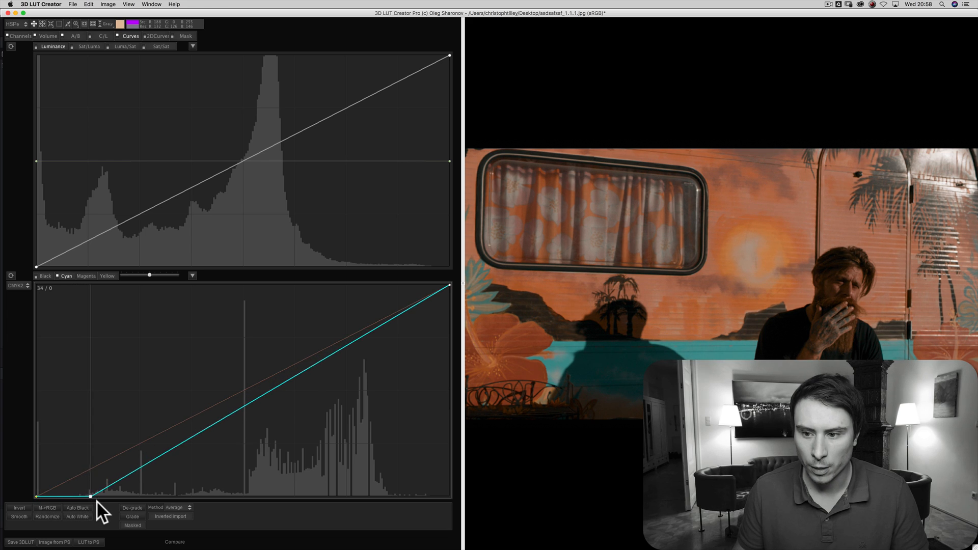
drag(90, 493, 138, 493)
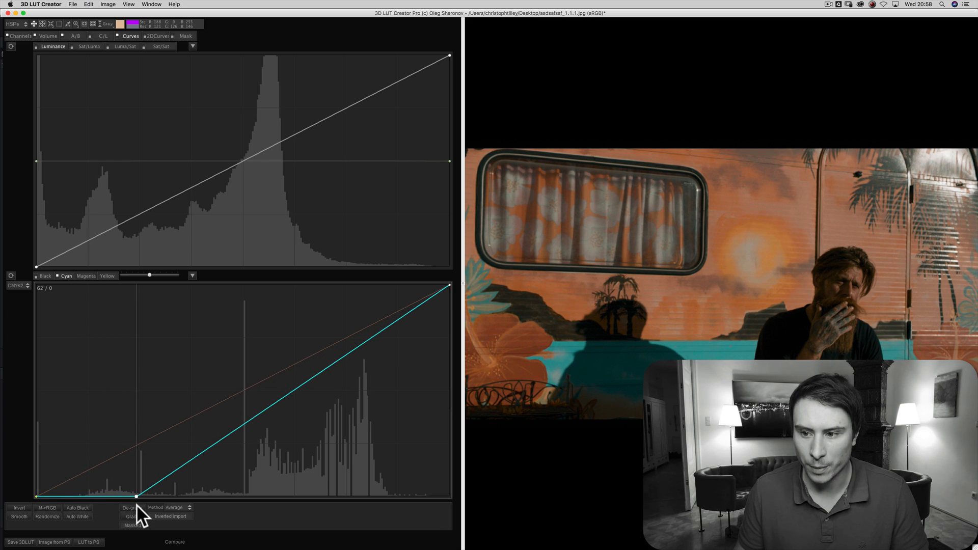
Lift the yellow curve's shadow point and re-save the LUT.
click(85, 275)
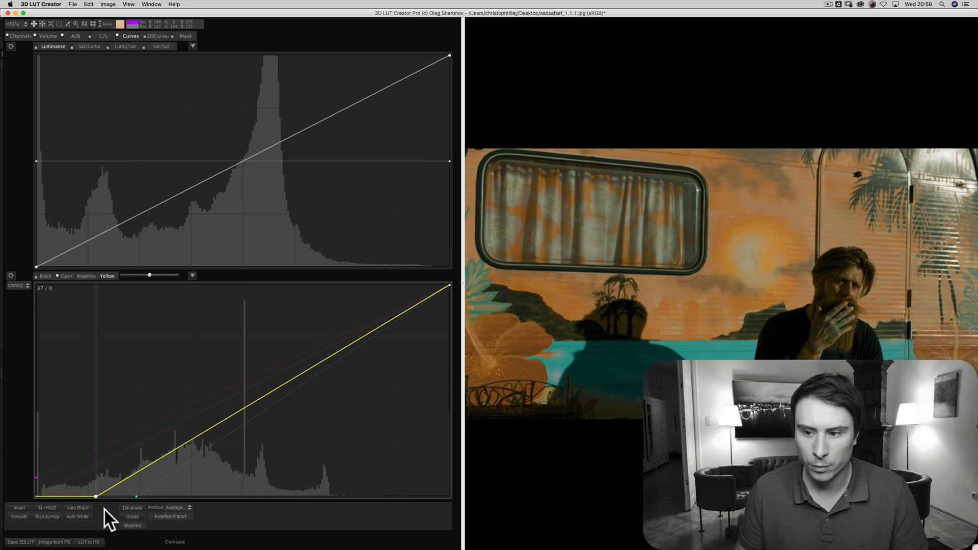
drag(97, 483, 122, 436)
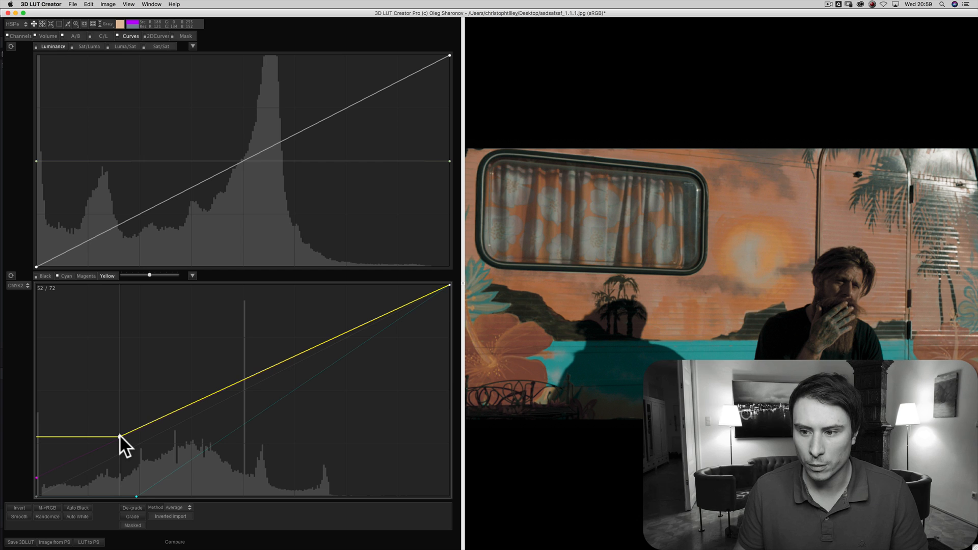
drag(121, 437, 114, 447)
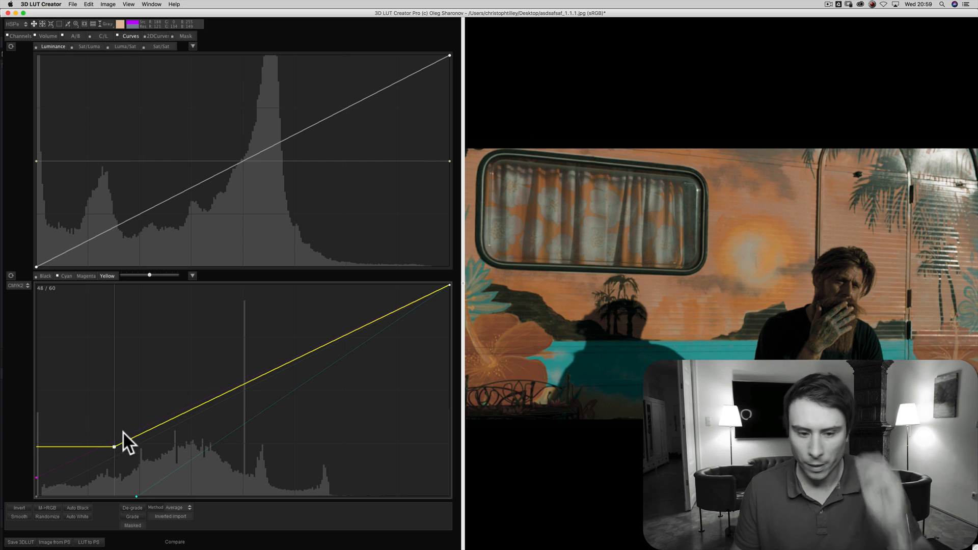
mouse_move(184, 477)
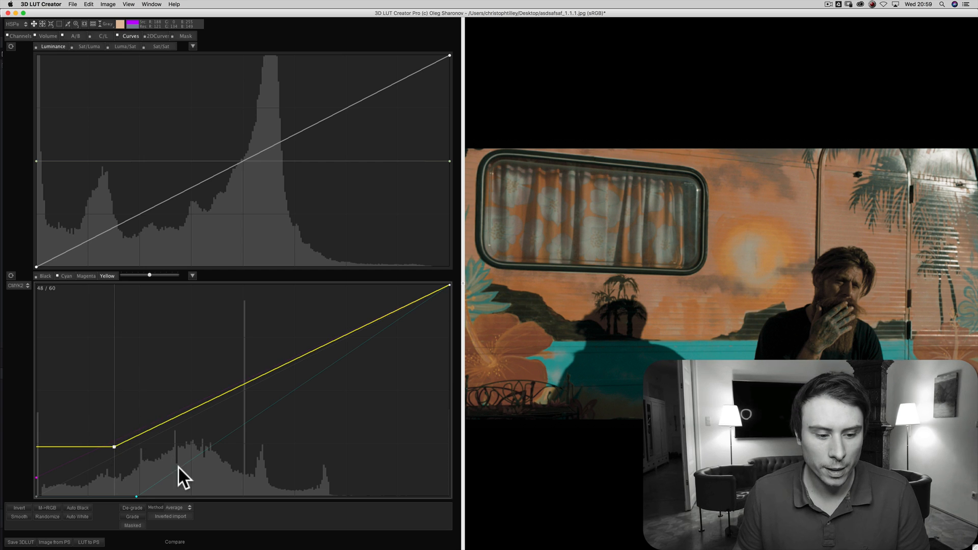
click(20, 542)
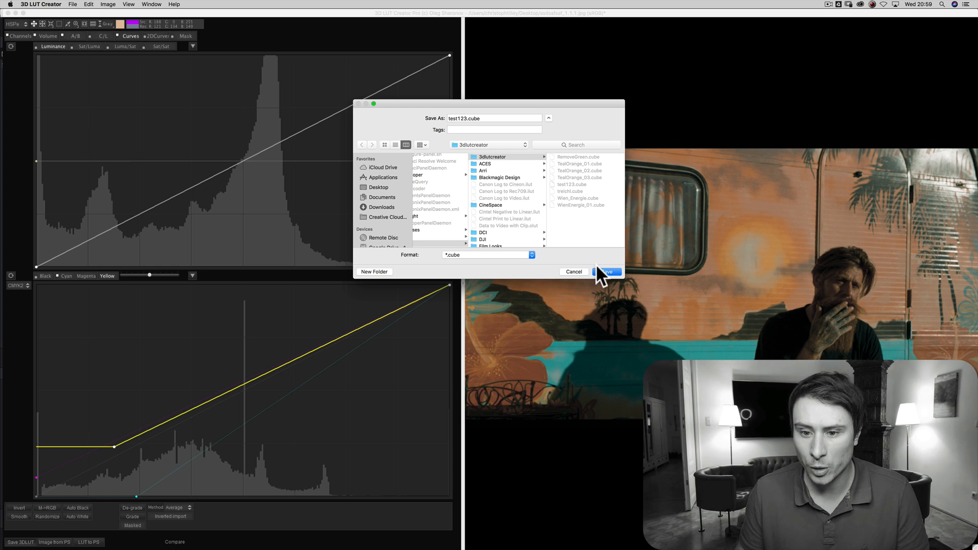
click(608, 272)
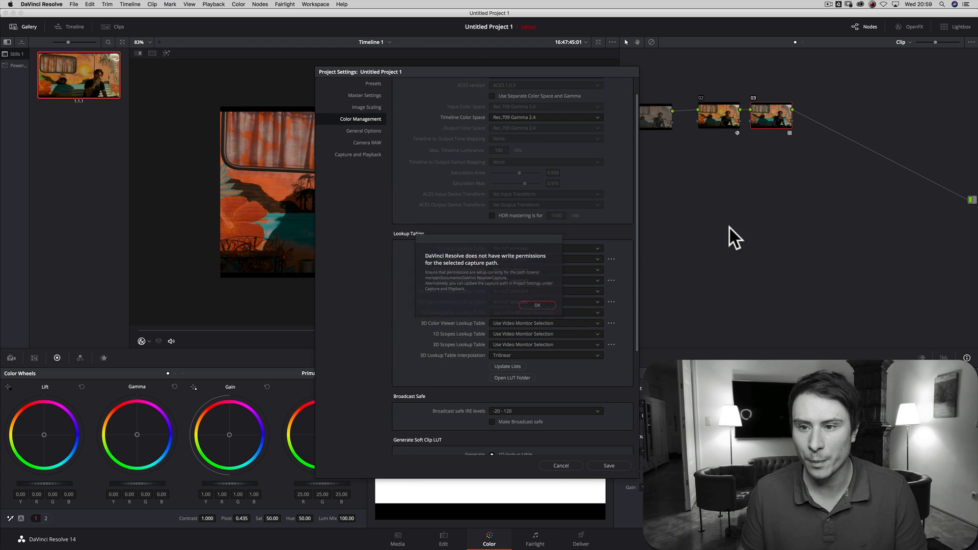
Dismiss the write-permission warning in DaVinci Resolve.
click(536, 305)
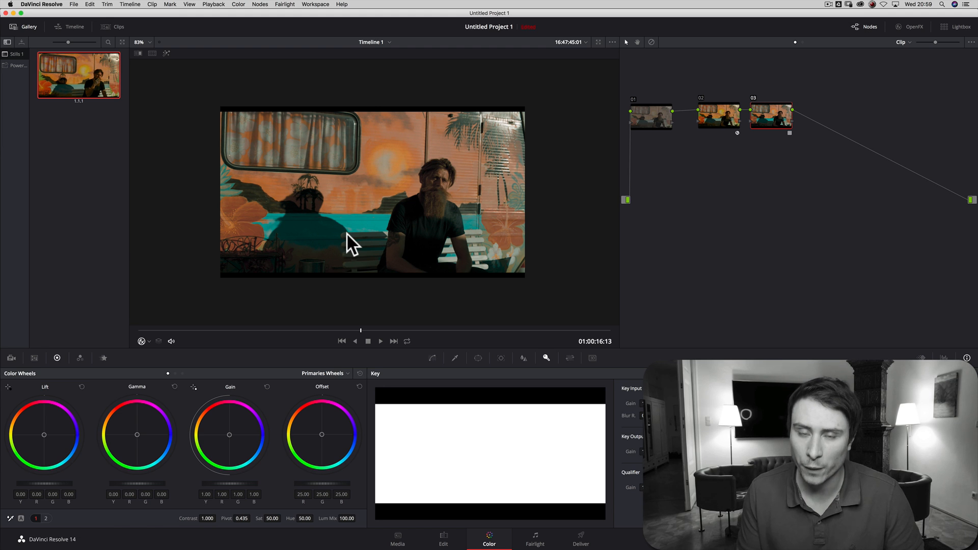
mouse_move(580, 193)
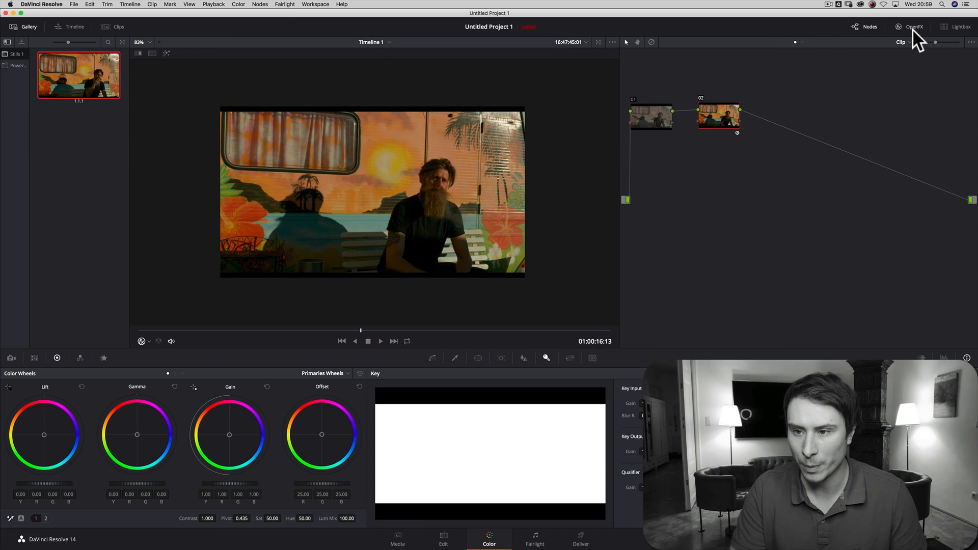
Add the LUT Gallery OpenFX effect and pick test123 from the 3dlutcreator group.
click(912, 26)
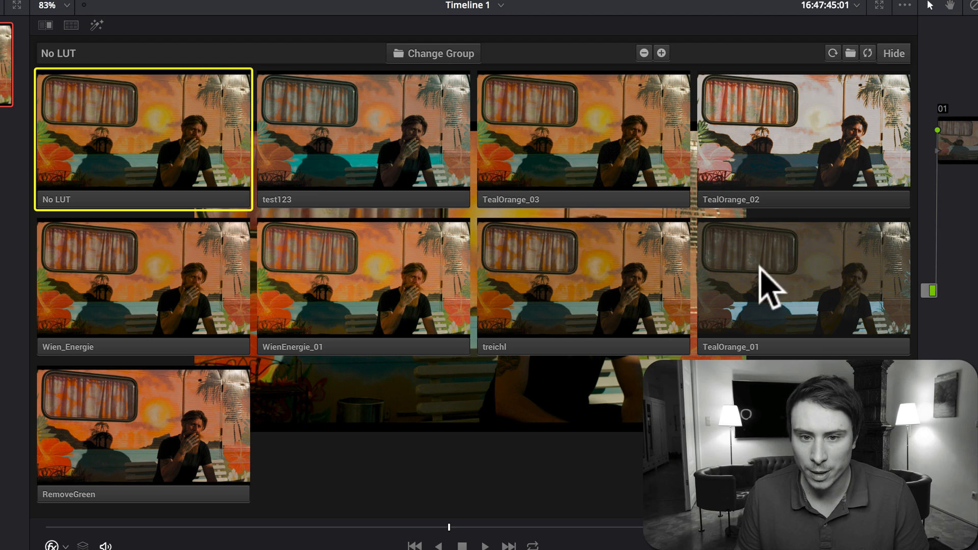
mouse_move(452, 69)
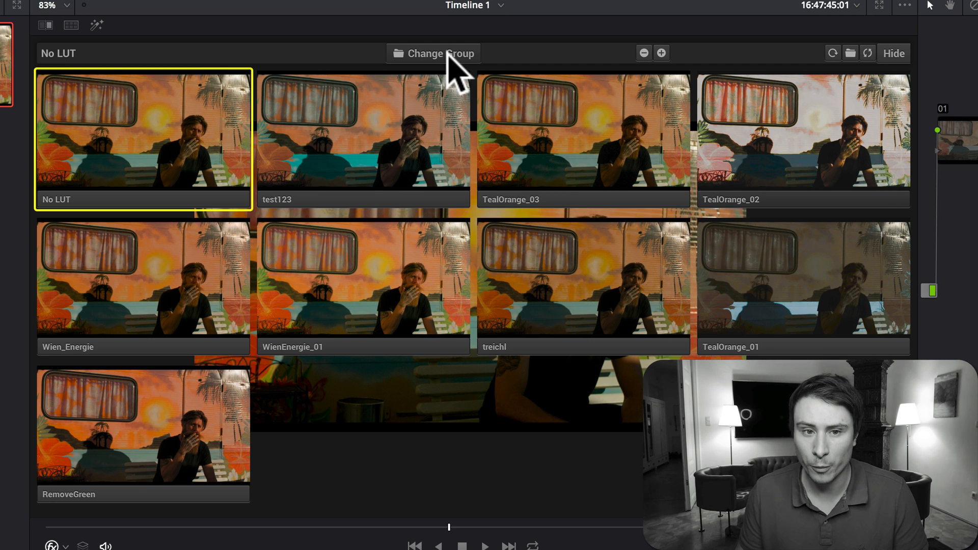
click(432, 53)
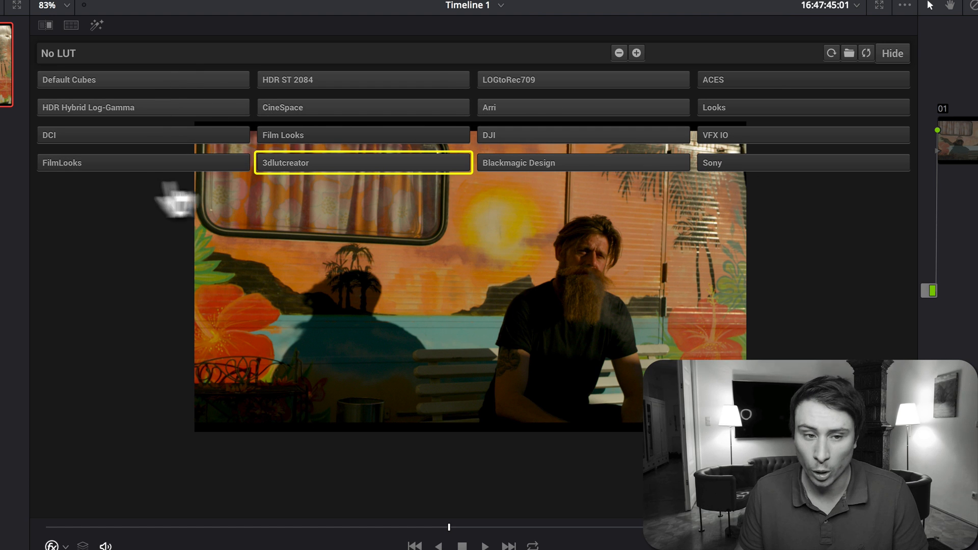
click(363, 163)
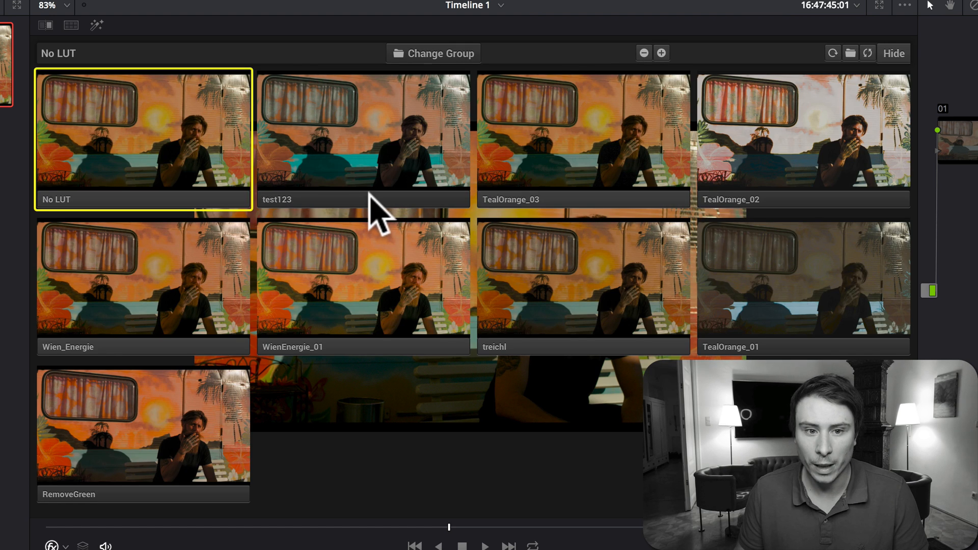
mouse_move(319, 222)
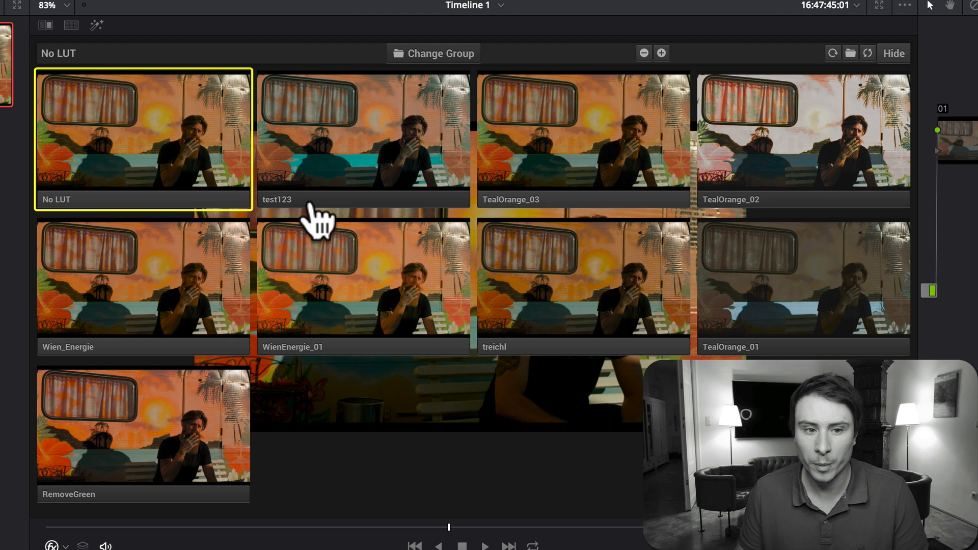
double_click(364, 137)
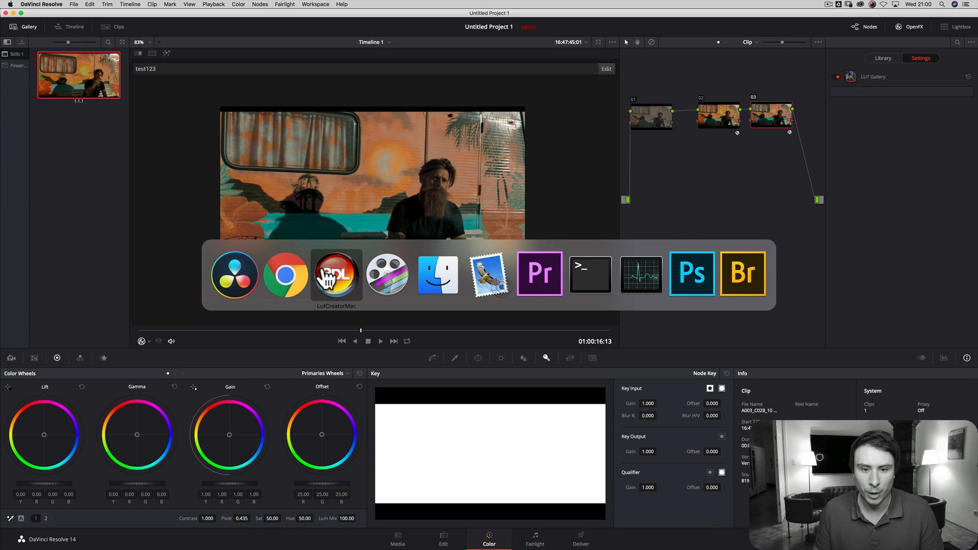
Arch the Sat/Luma curve, cut saturation at the extremes, and push neutrals toward magenta.
click(336, 274)
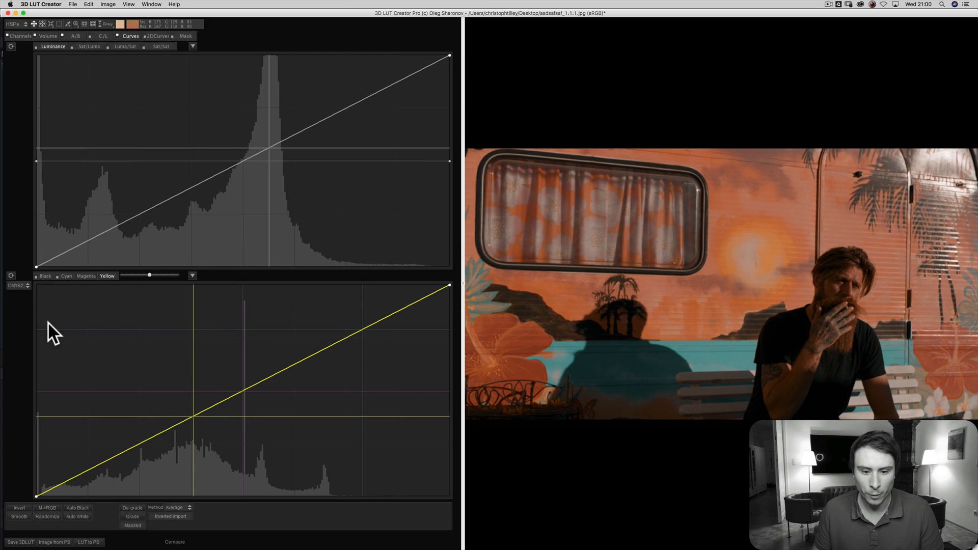
mouse_move(159, 108)
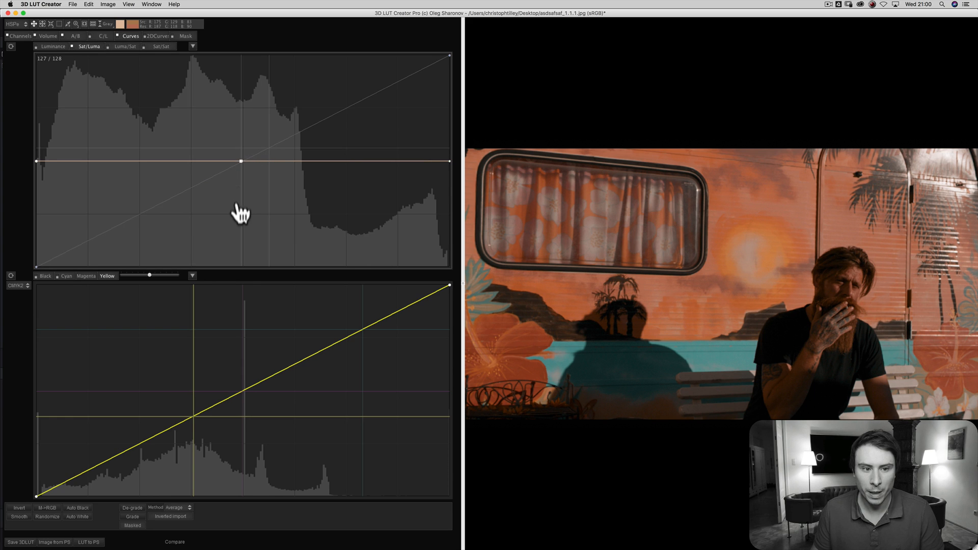
drag(241, 162, 241, 221)
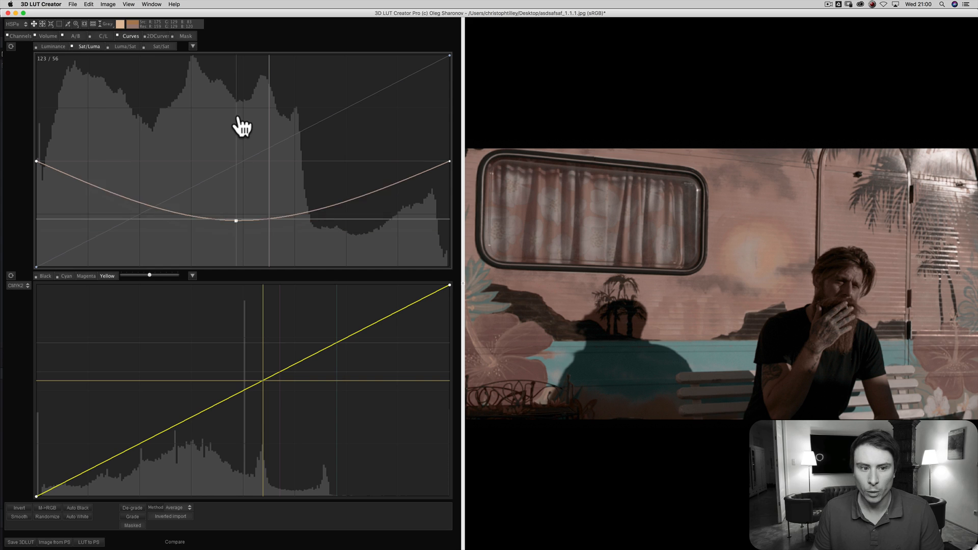
drag(236, 222, 238, 117)
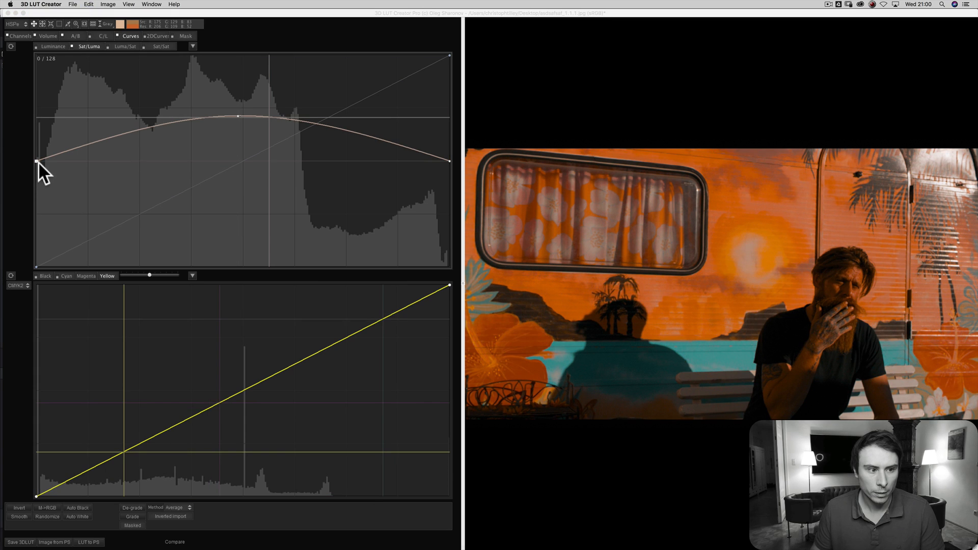
drag(38, 164, 37, 161)
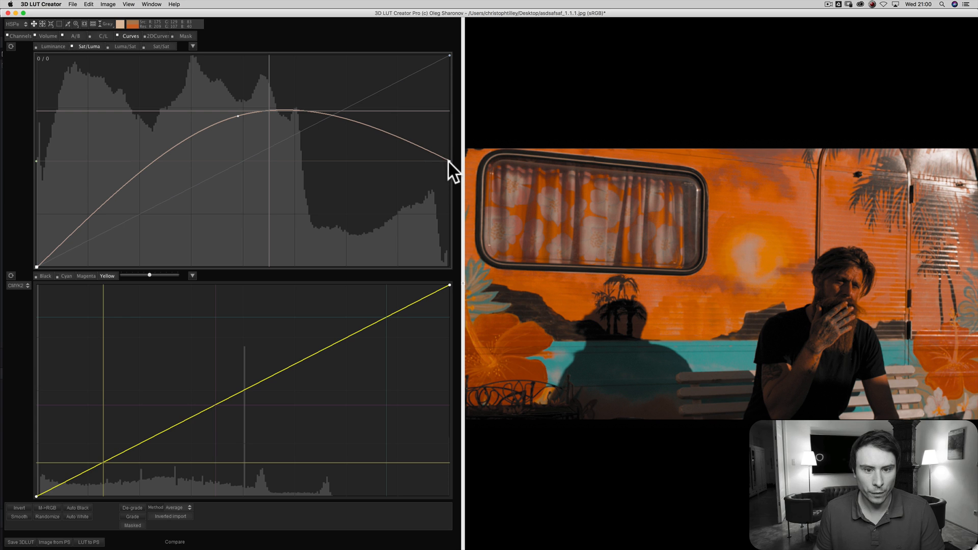
drag(447, 147, 447, 278)
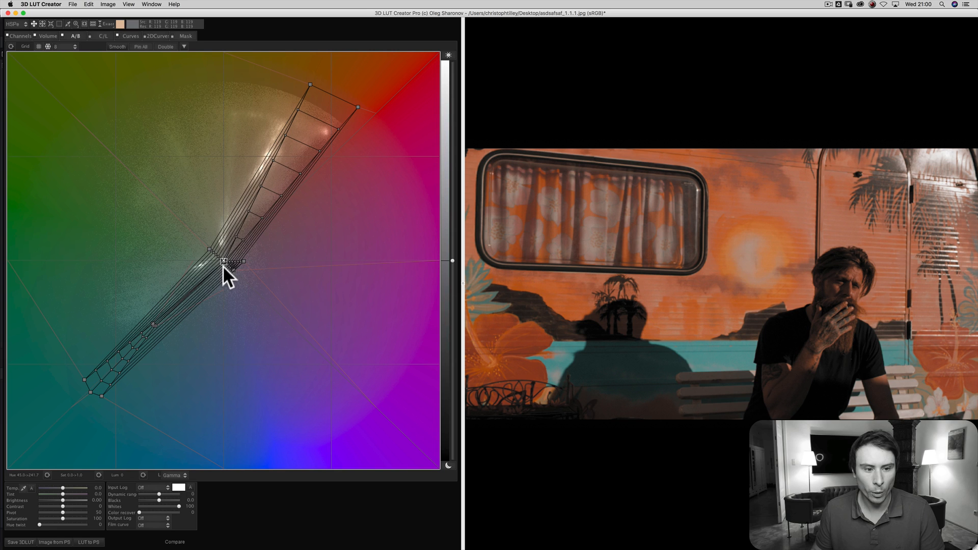
drag(223, 261, 236, 324)
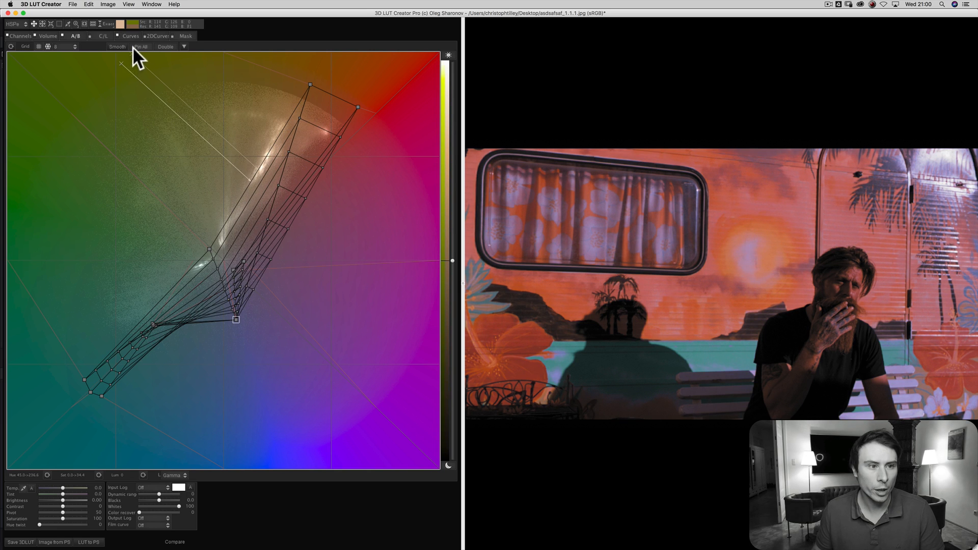
click(158, 36)
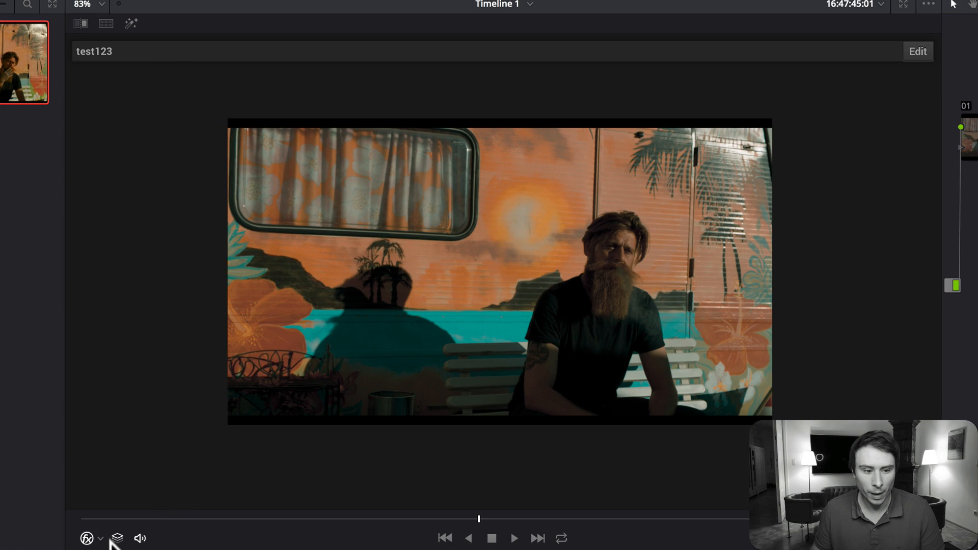
Pick test124 from the LUT Gallery thumbnail grid.
click(117, 538)
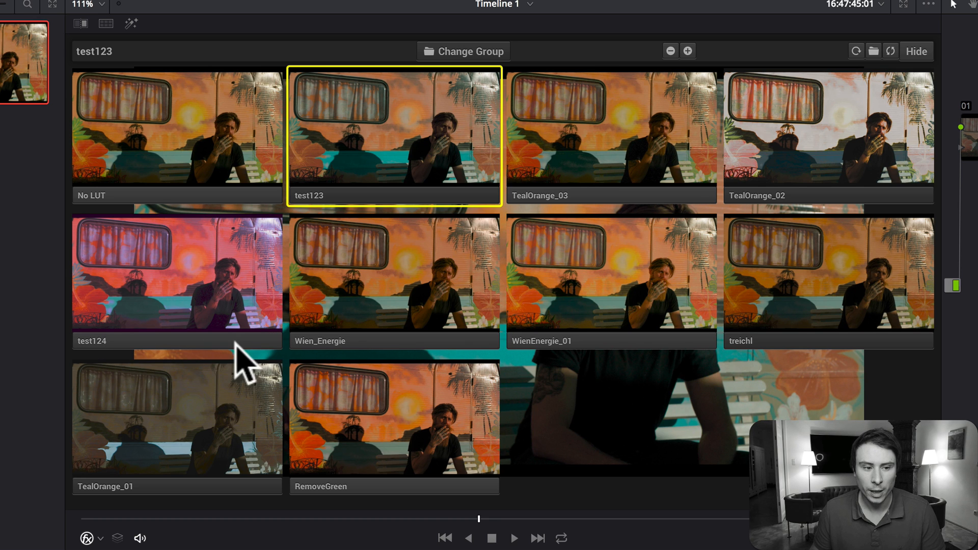
double_click(177, 274)
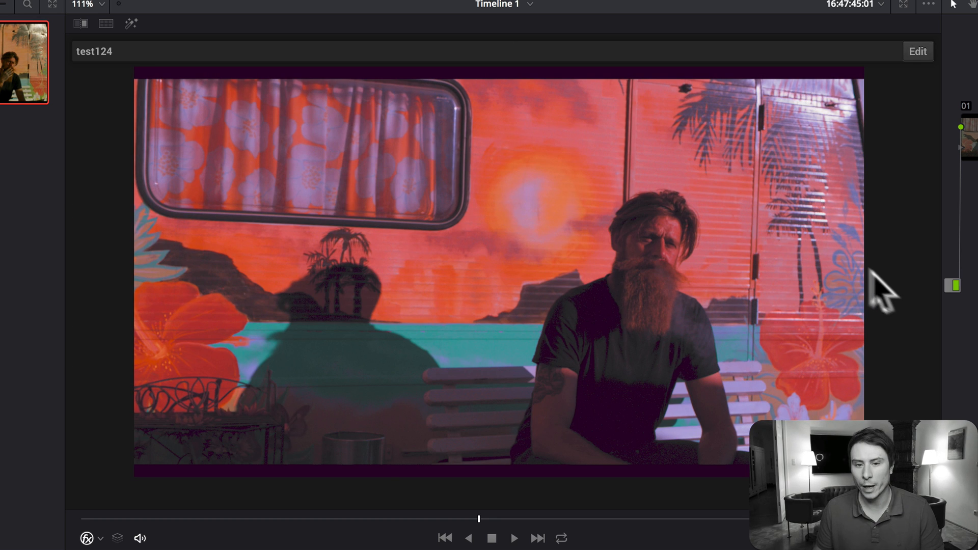
mouse_move(863, 294)
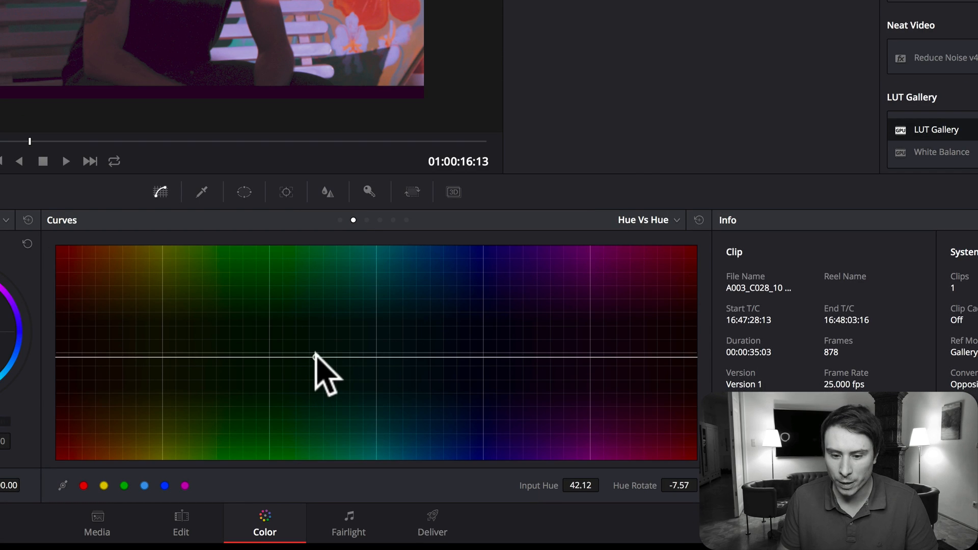
Bend the fourth node's Hue vs Hue curve upward, shifting the clip to yellow-green and pink.
drag(315, 356, 388, 342)
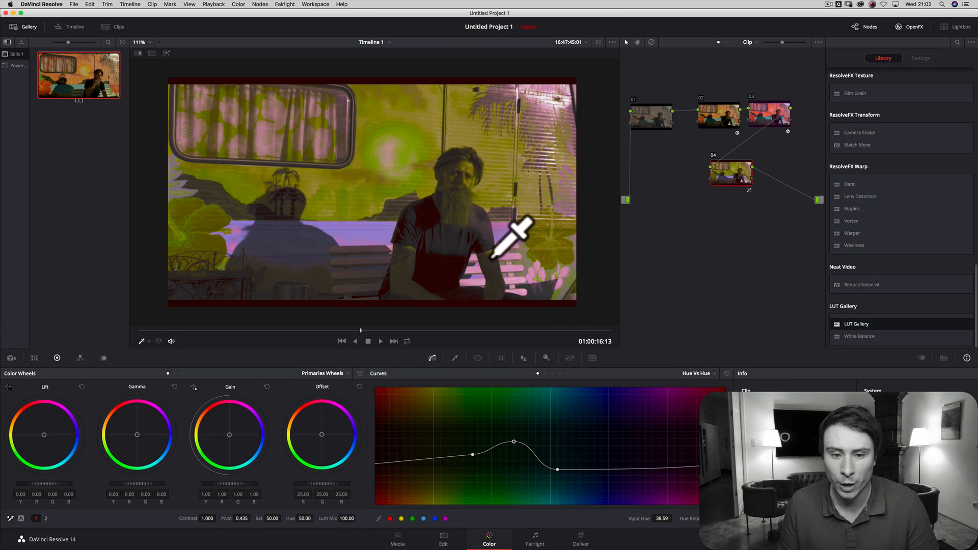
mouse_move(567, 240)
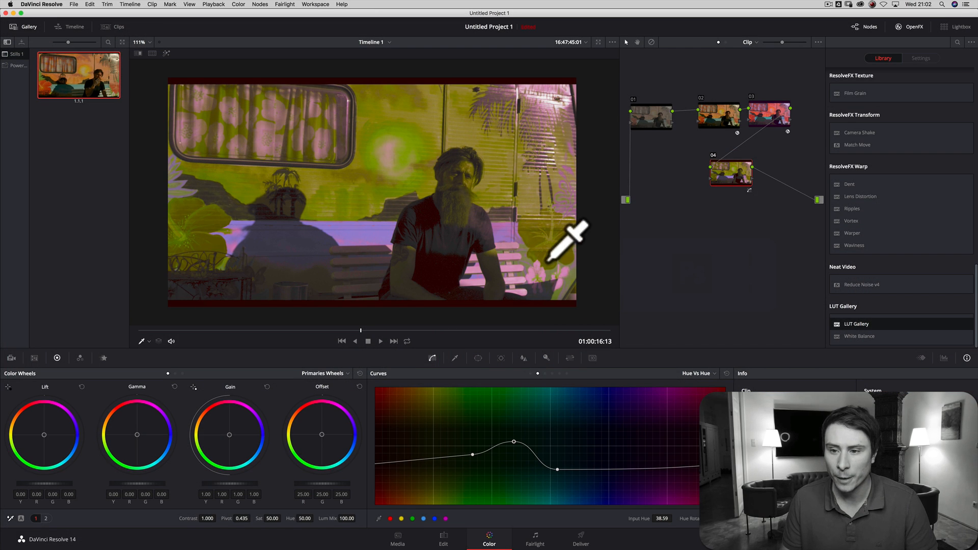